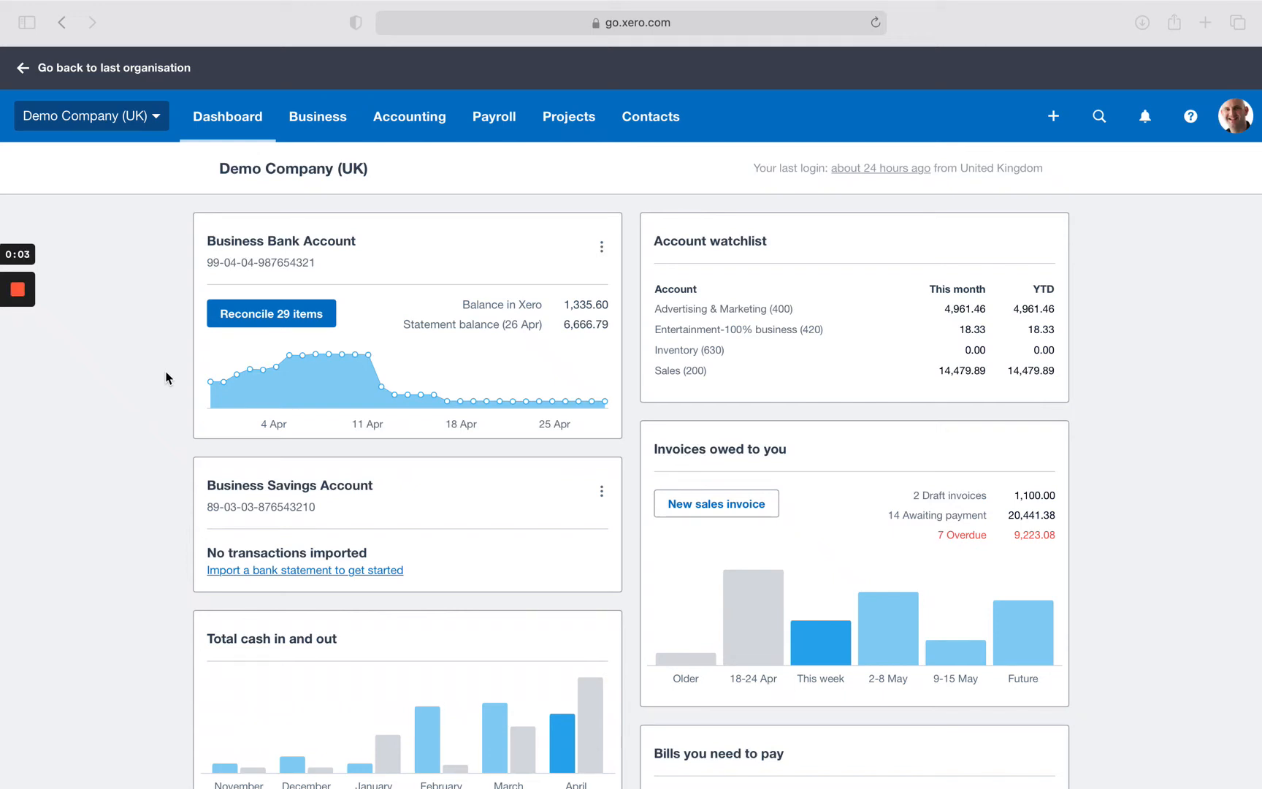
{"action": "mouse_move", "coordinate": [264, 346]}
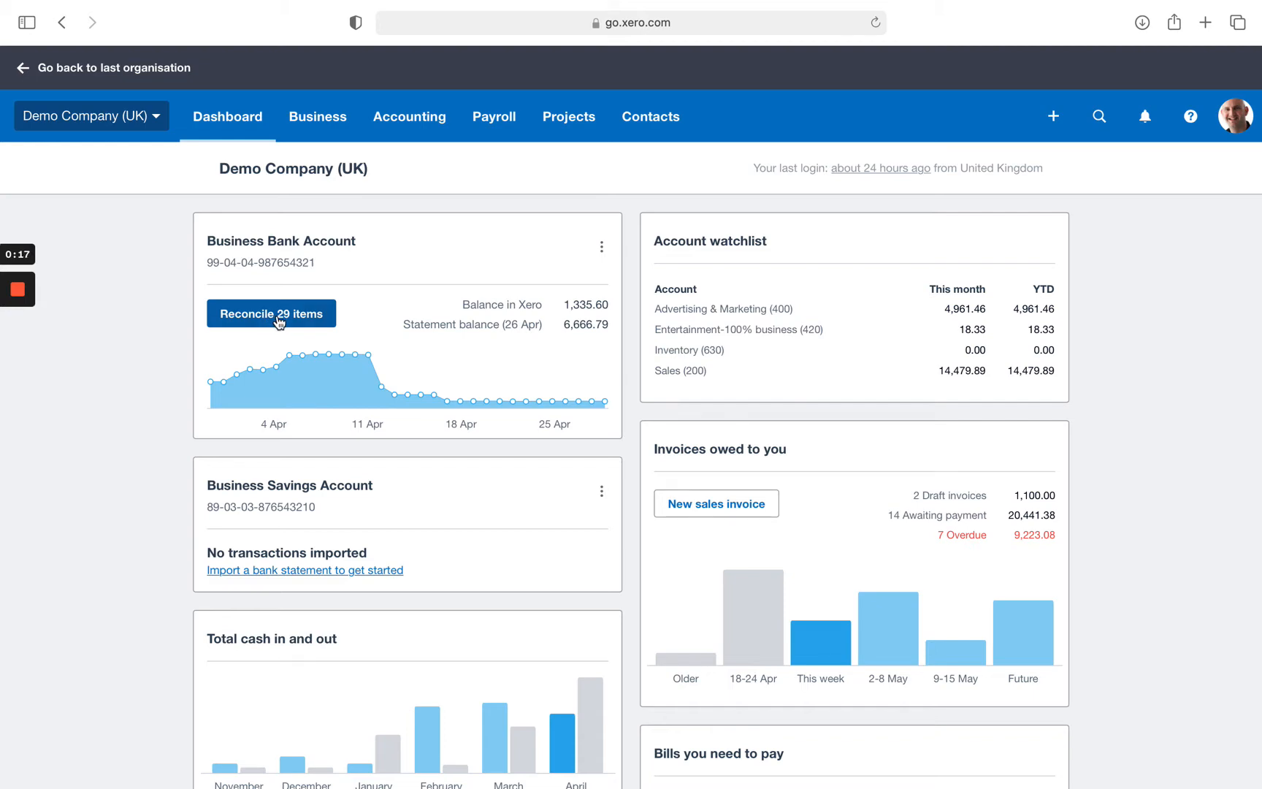
Step: Start reconciling the Business Bank Account's 29 items and scroll to the SMART Agency £4,500 line
{"action": "left_click", "coordinate": [270, 313]}
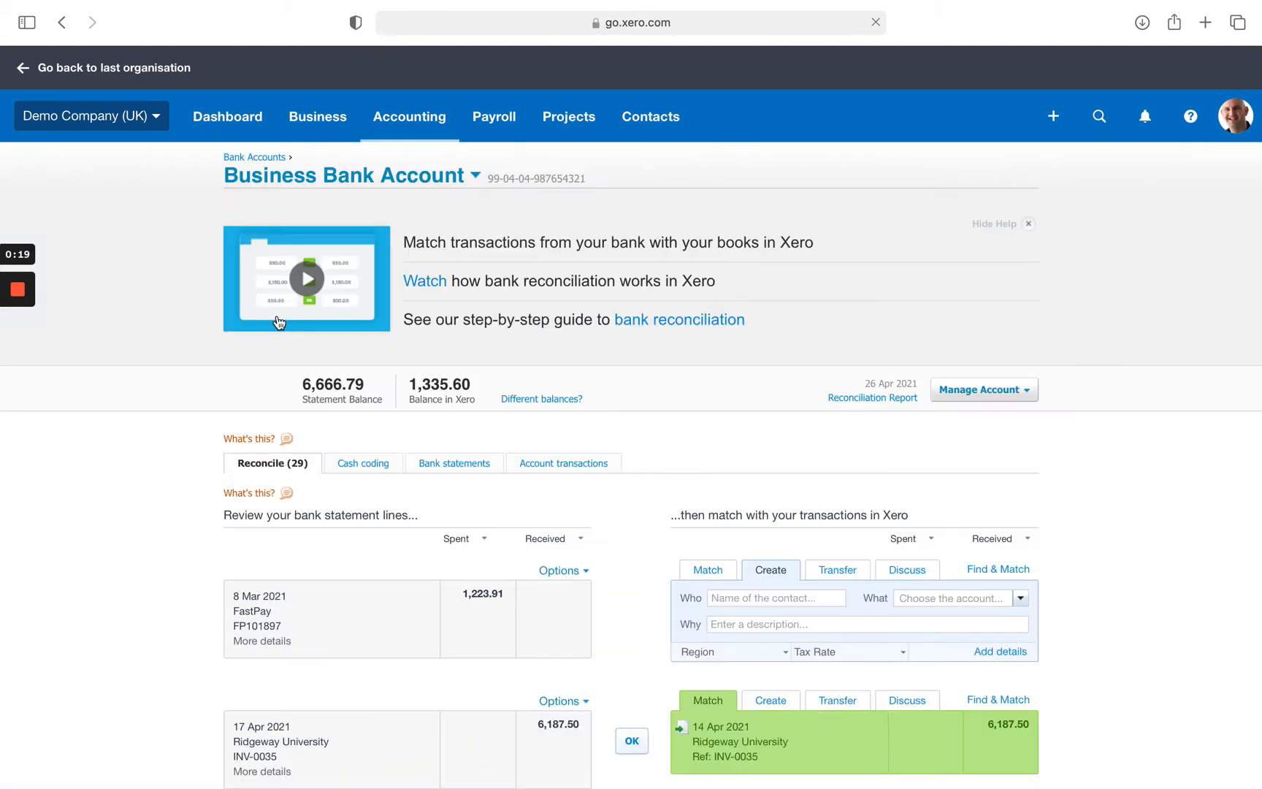
{"action": "scroll", "scroll_direction": "down", "scroll_amount": 3}
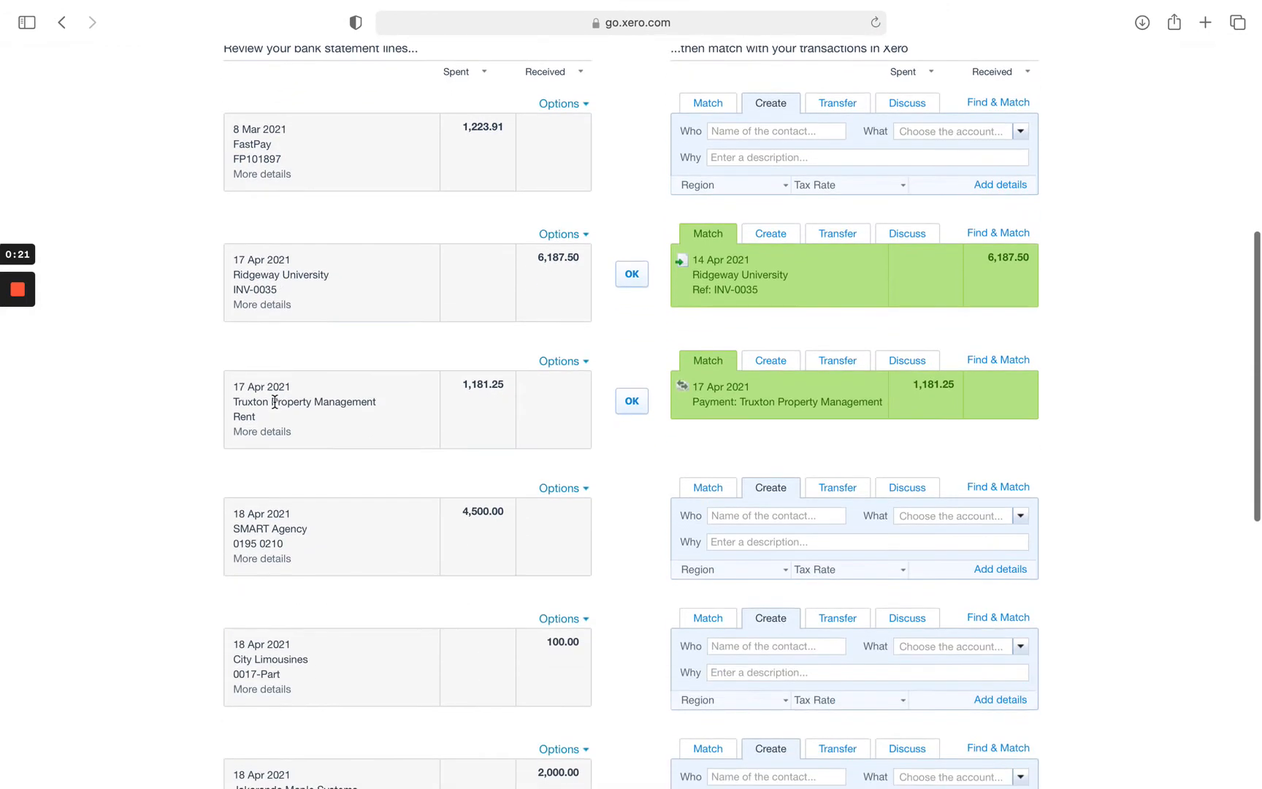
{"action": "scroll", "scroll_direction": "down", "scroll_amount": 3}
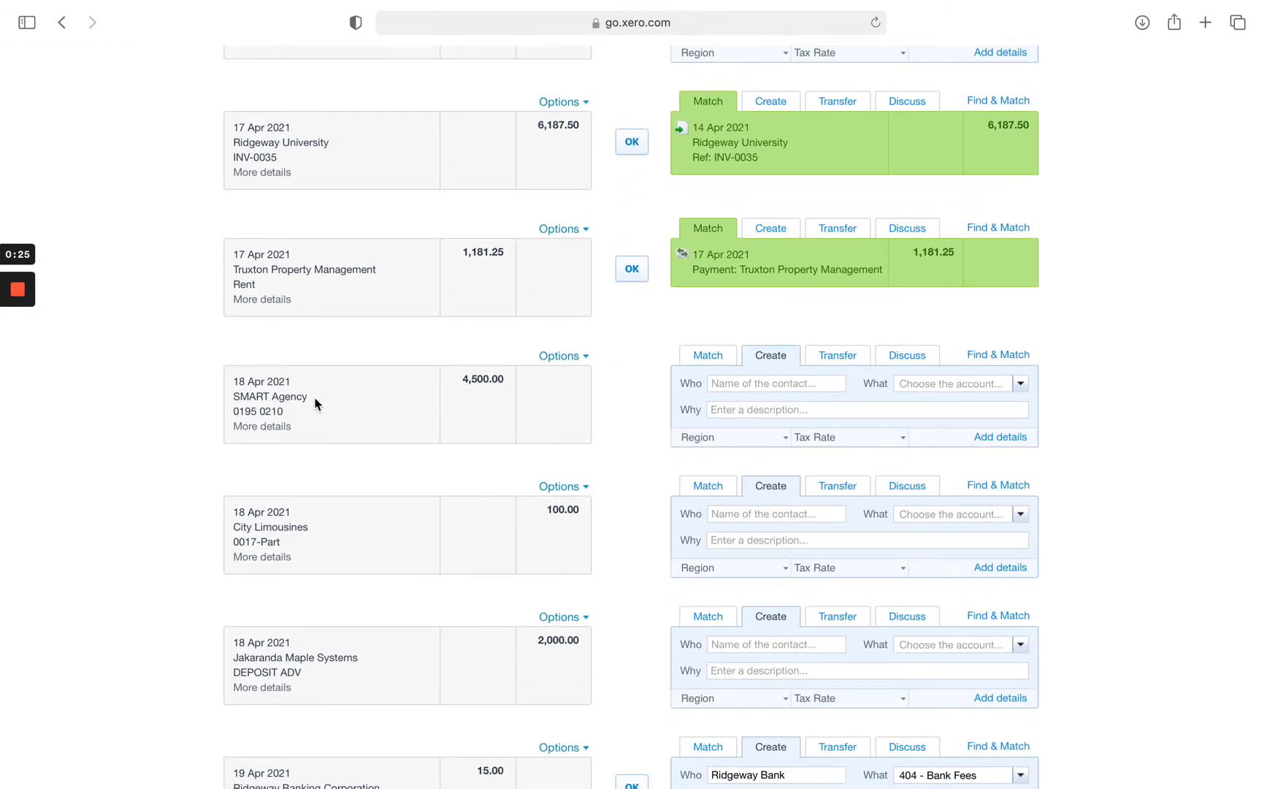
{"action": "mouse_move", "coordinate": [505, 412]}
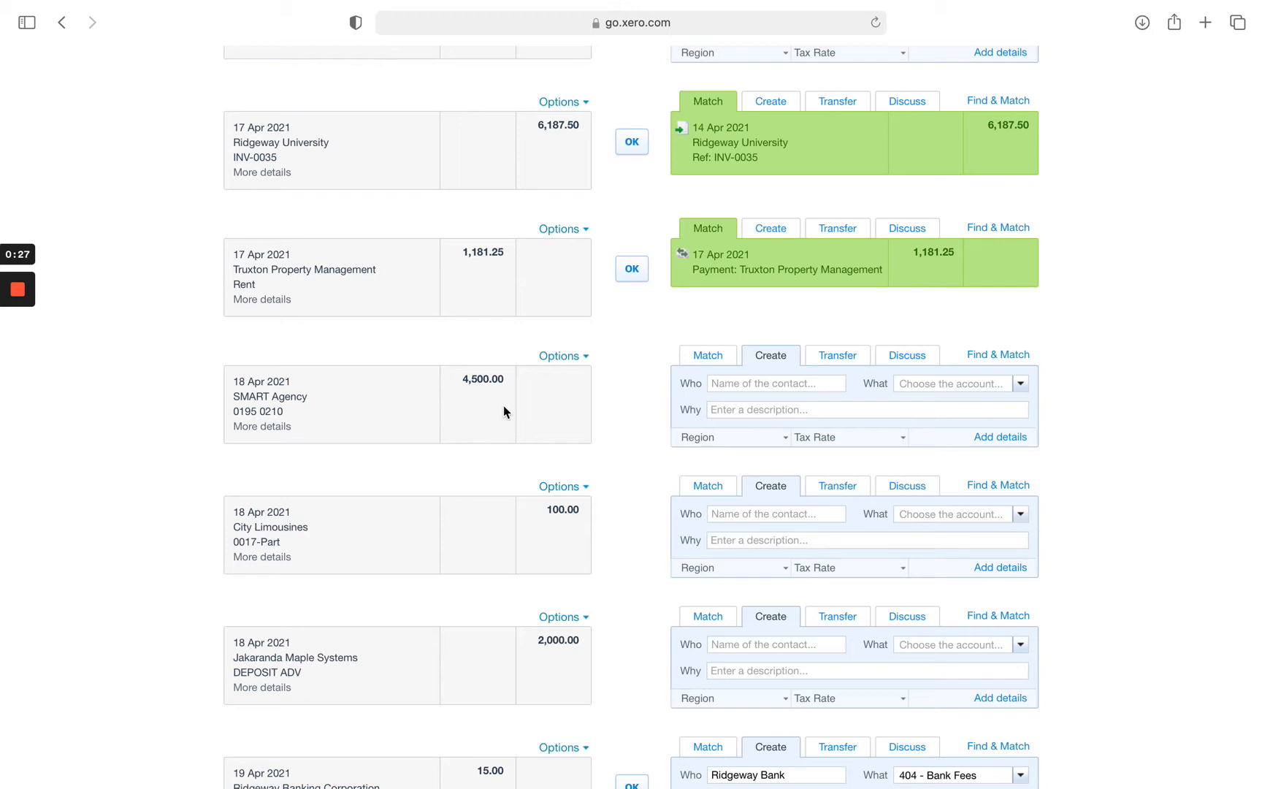
Step: Search transactions for 'smart' and select the 10 Mar 2021 SMART Agency £3,500 payment
{"action": "left_click", "coordinate": [708, 355]}
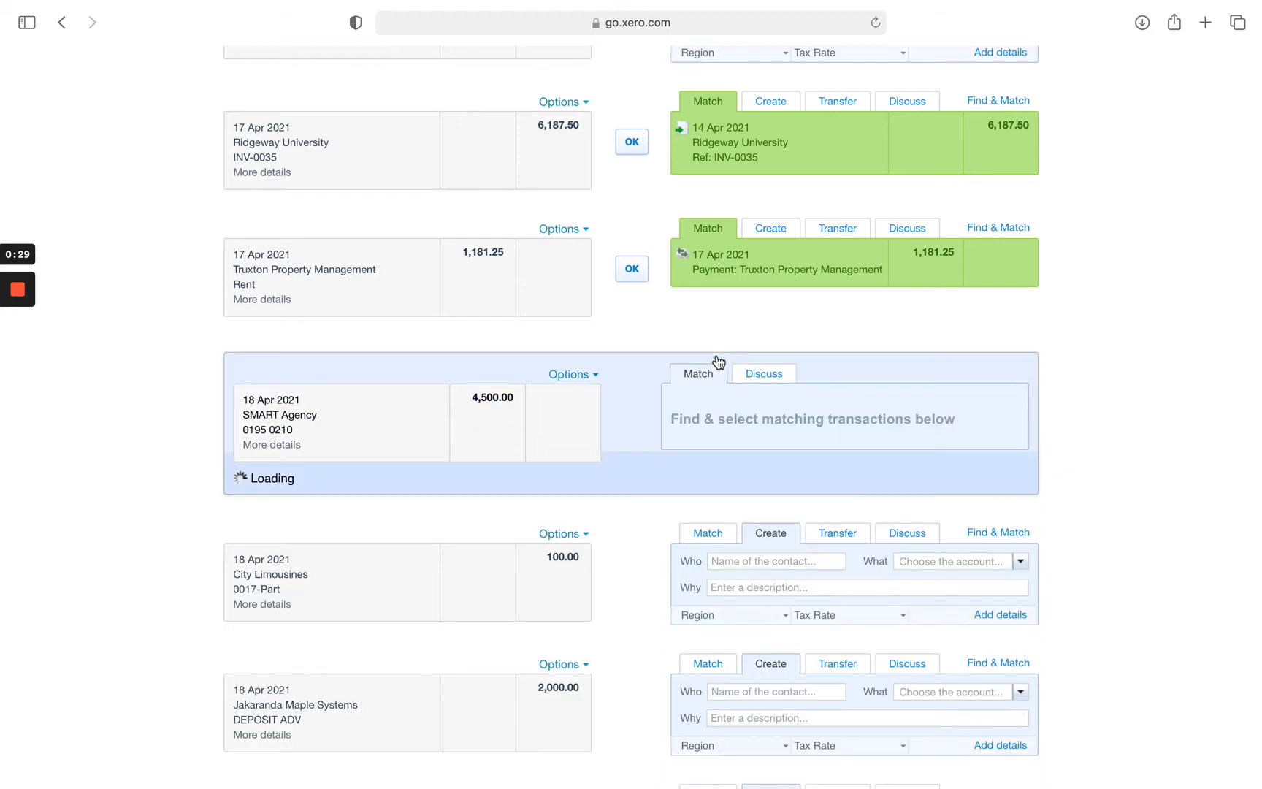
{"action": "left_click", "coordinate": [696, 372]}
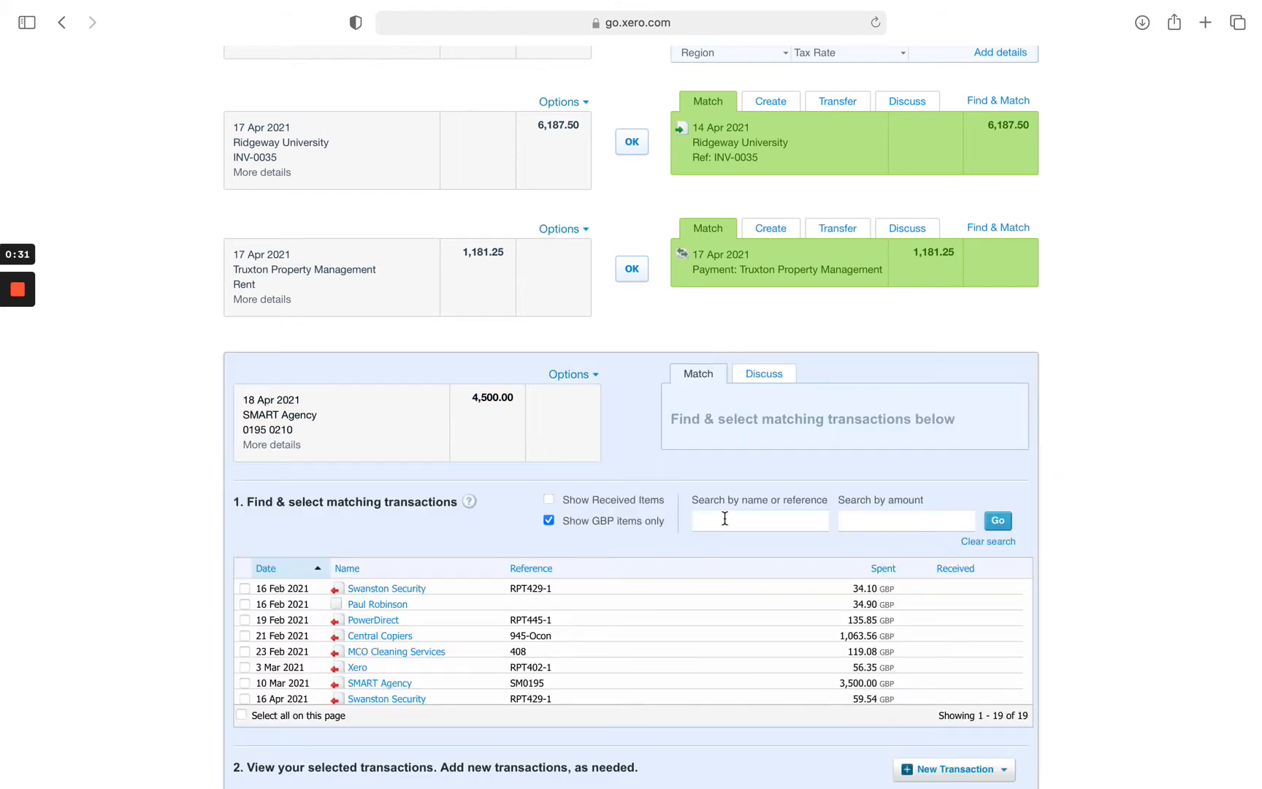
{"action": "type", "text": "smart"}
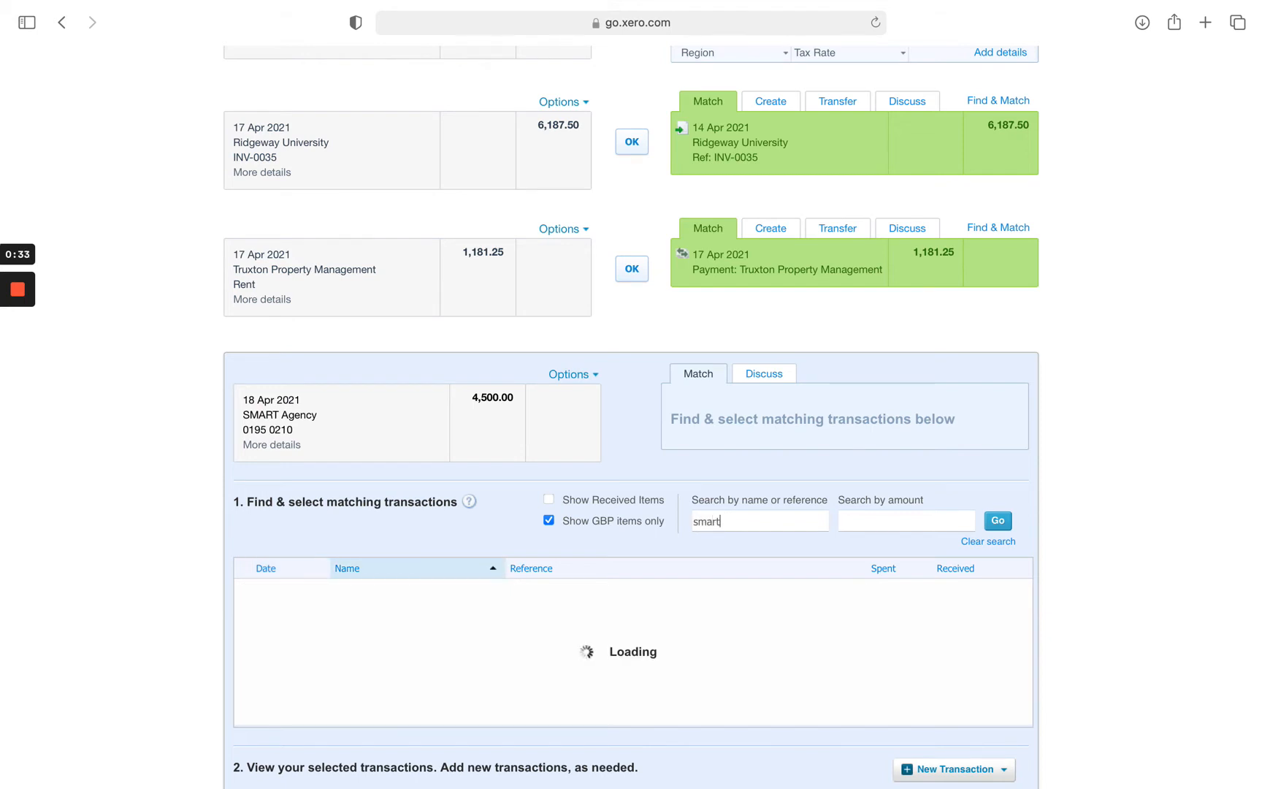
{"action": "left_click", "coordinate": [996, 520]}
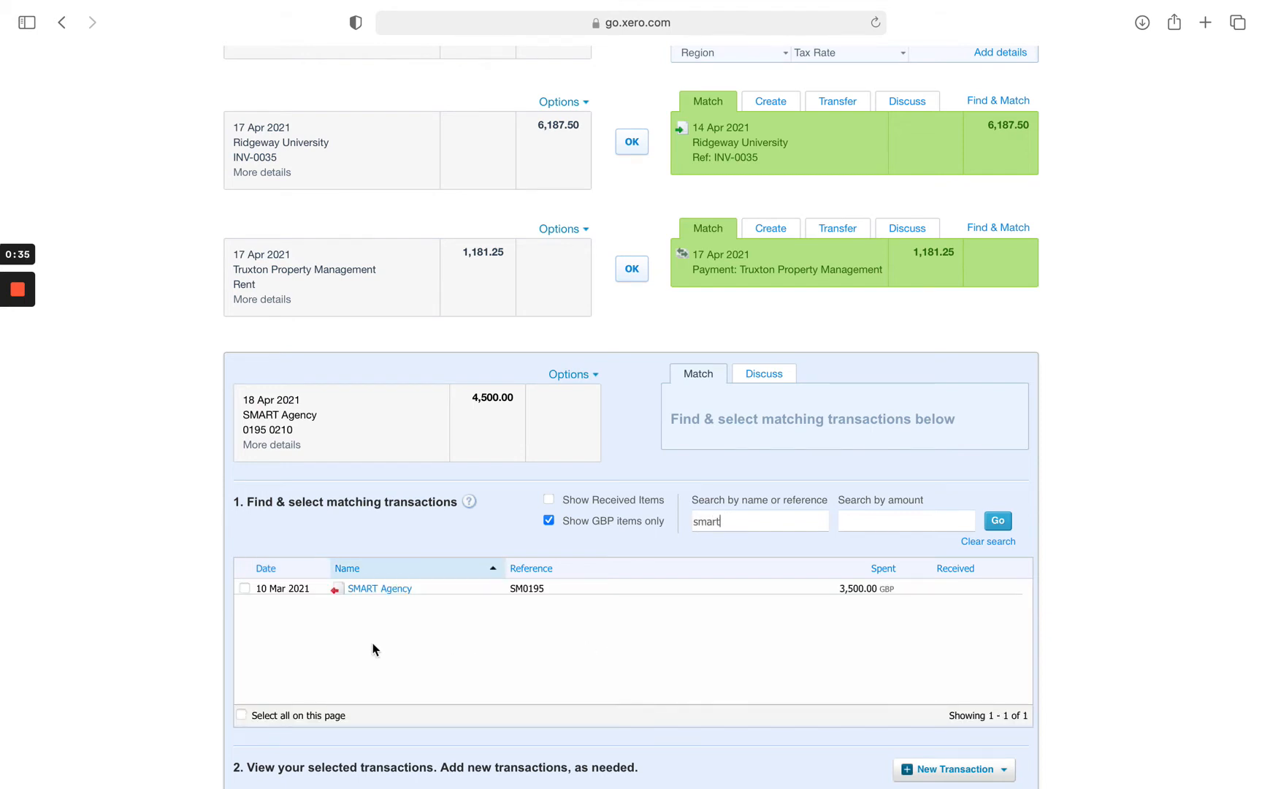
{"action": "mouse_move", "coordinate": [449, 630]}
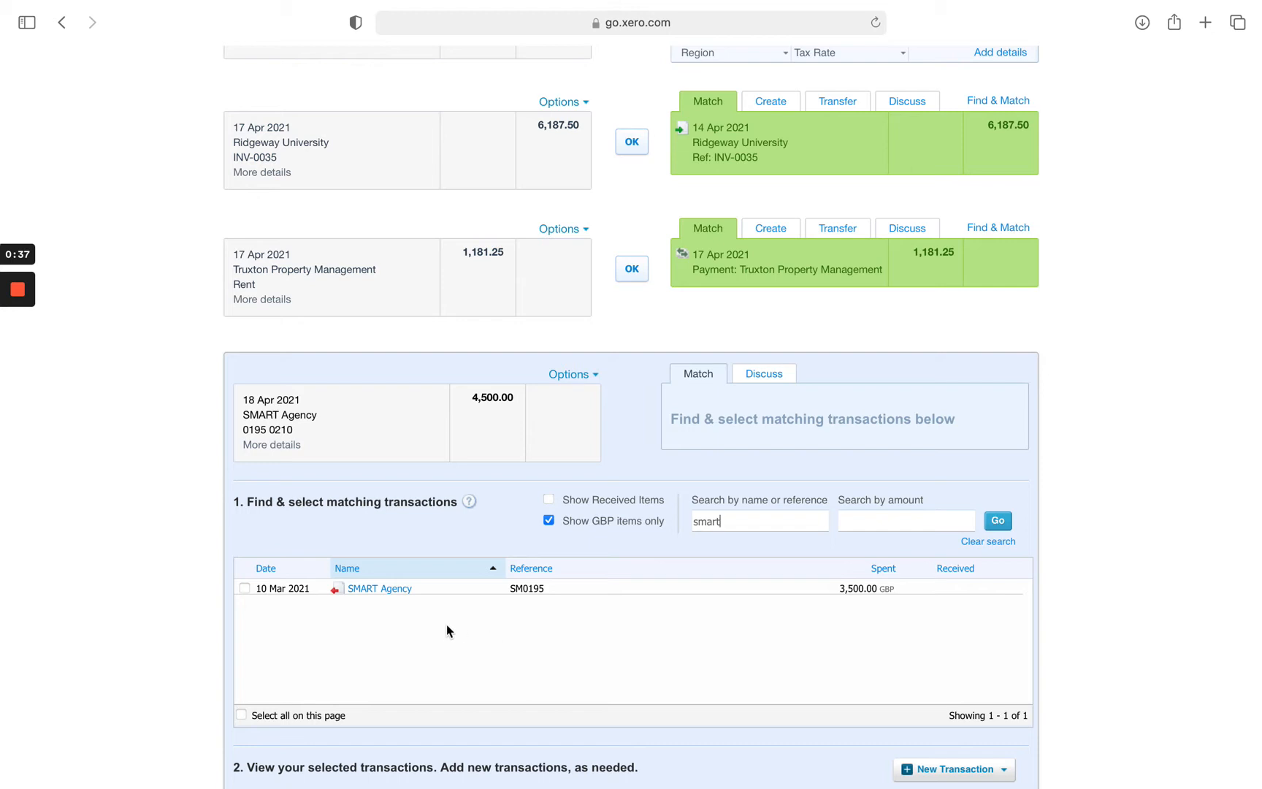
{"action": "mouse_move", "coordinate": [388, 640]}
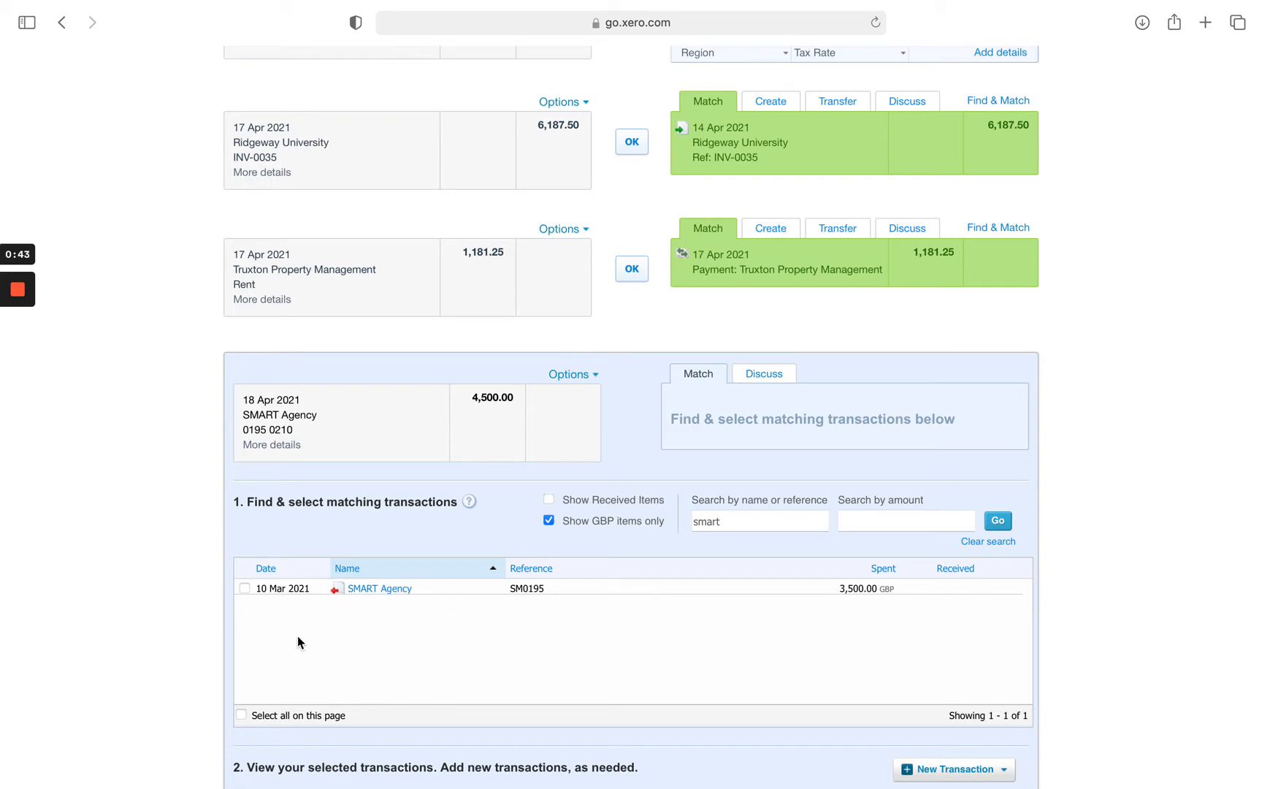
{"action": "mouse_move", "coordinate": [328, 638]}
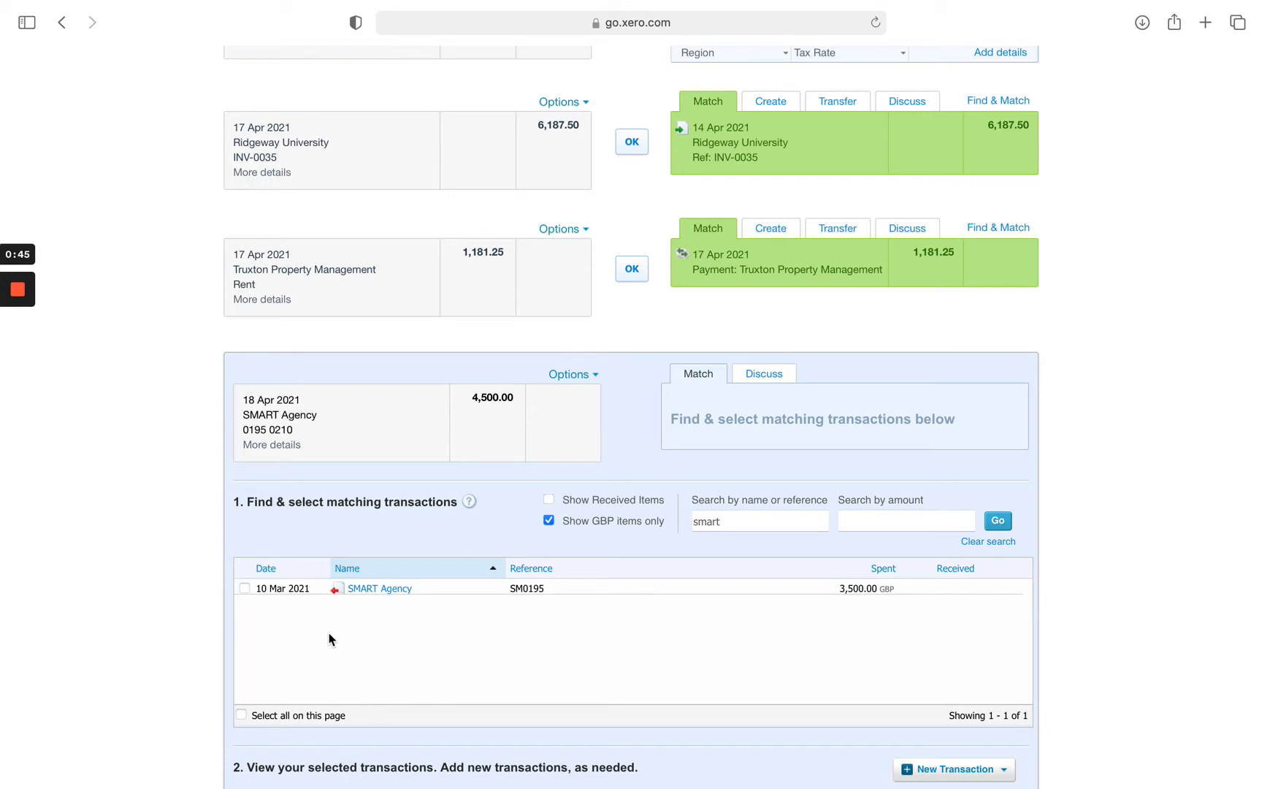
{"action": "left_click", "coordinate": [244, 587]}
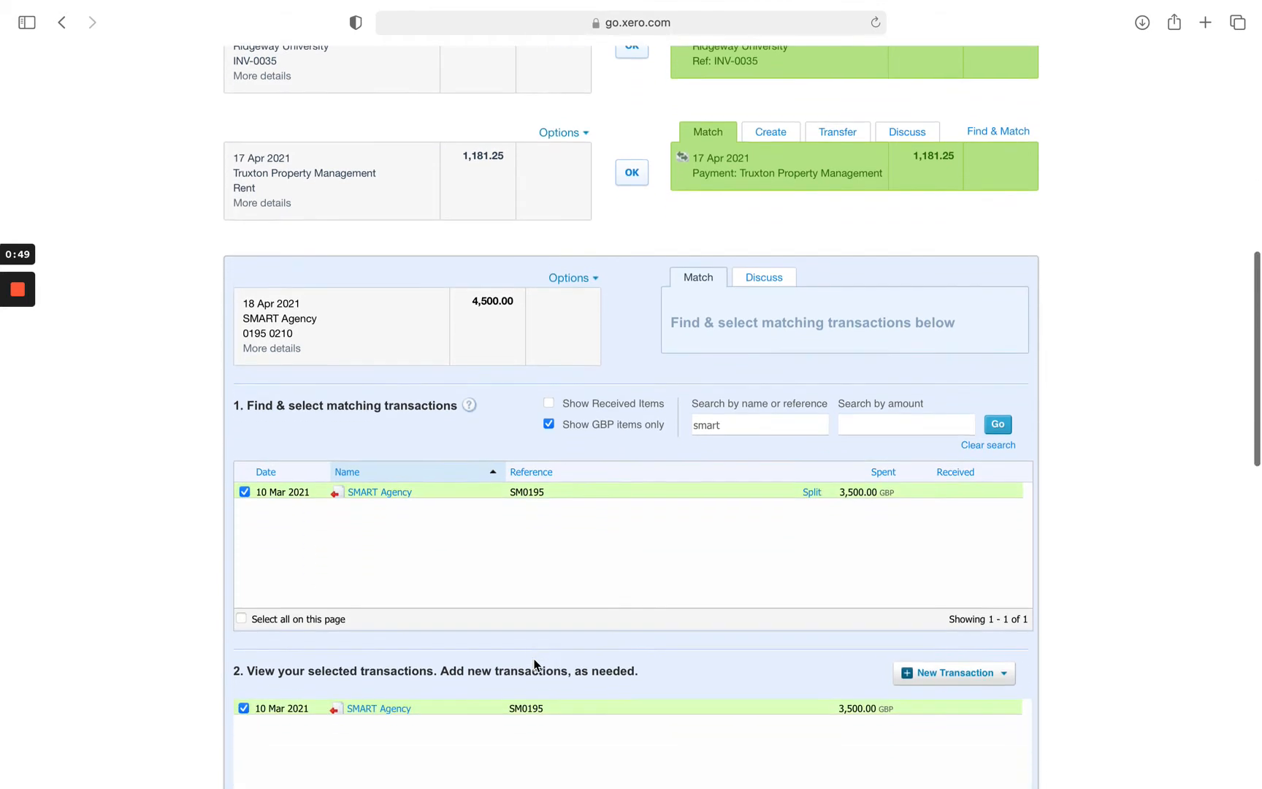
Step: Show the New Transaction options to cover the £1,000 shortfall against £4,500
{"action": "scroll", "scroll_direction": "down", "scroll_amount": 3}
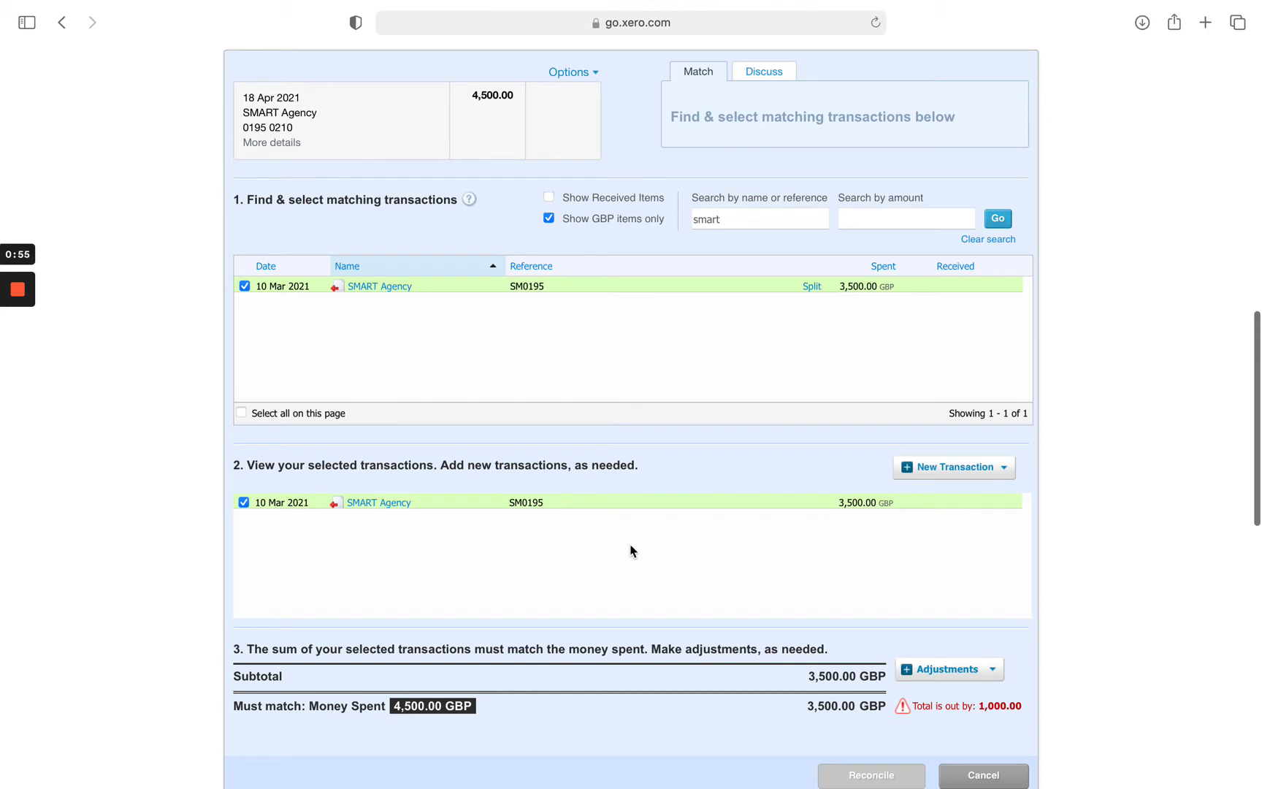
{"action": "mouse_move", "coordinate": [965, 507]}
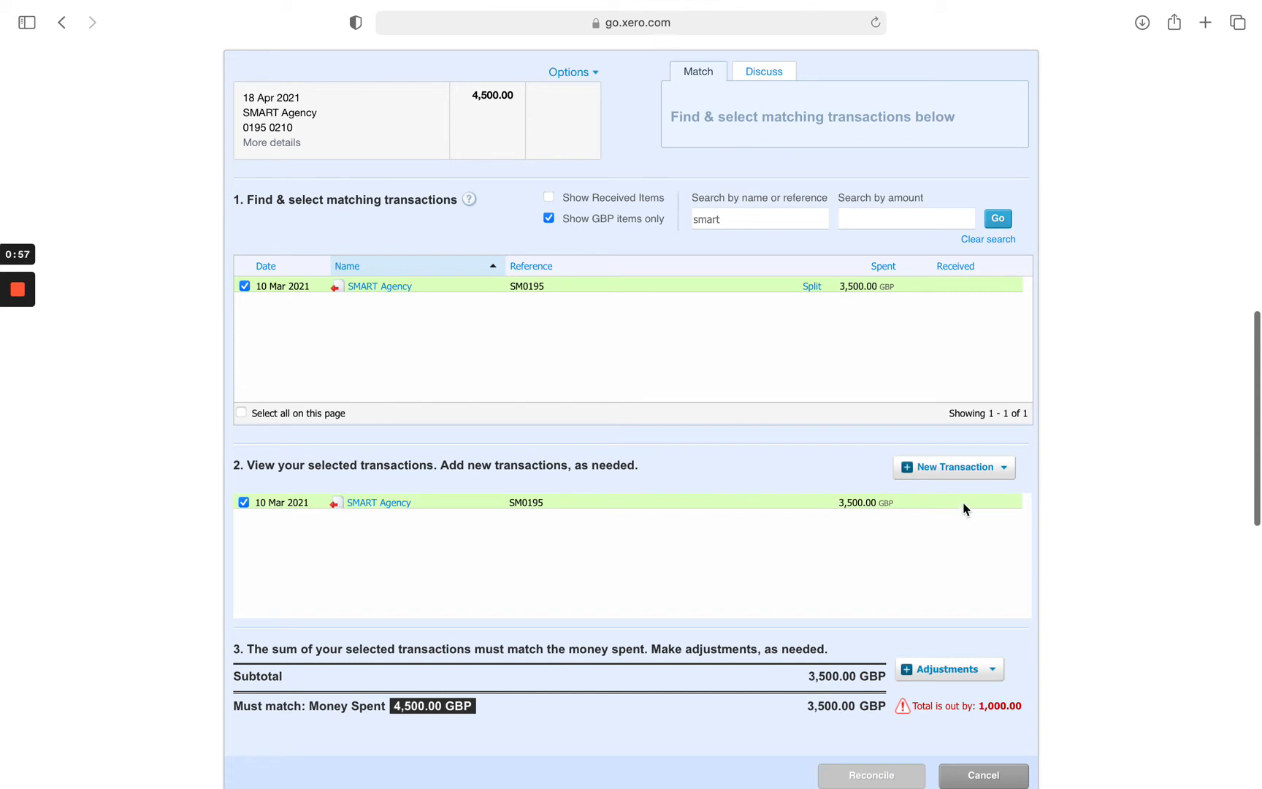
{"action": "left_click", "coordinate": [953, 467]}
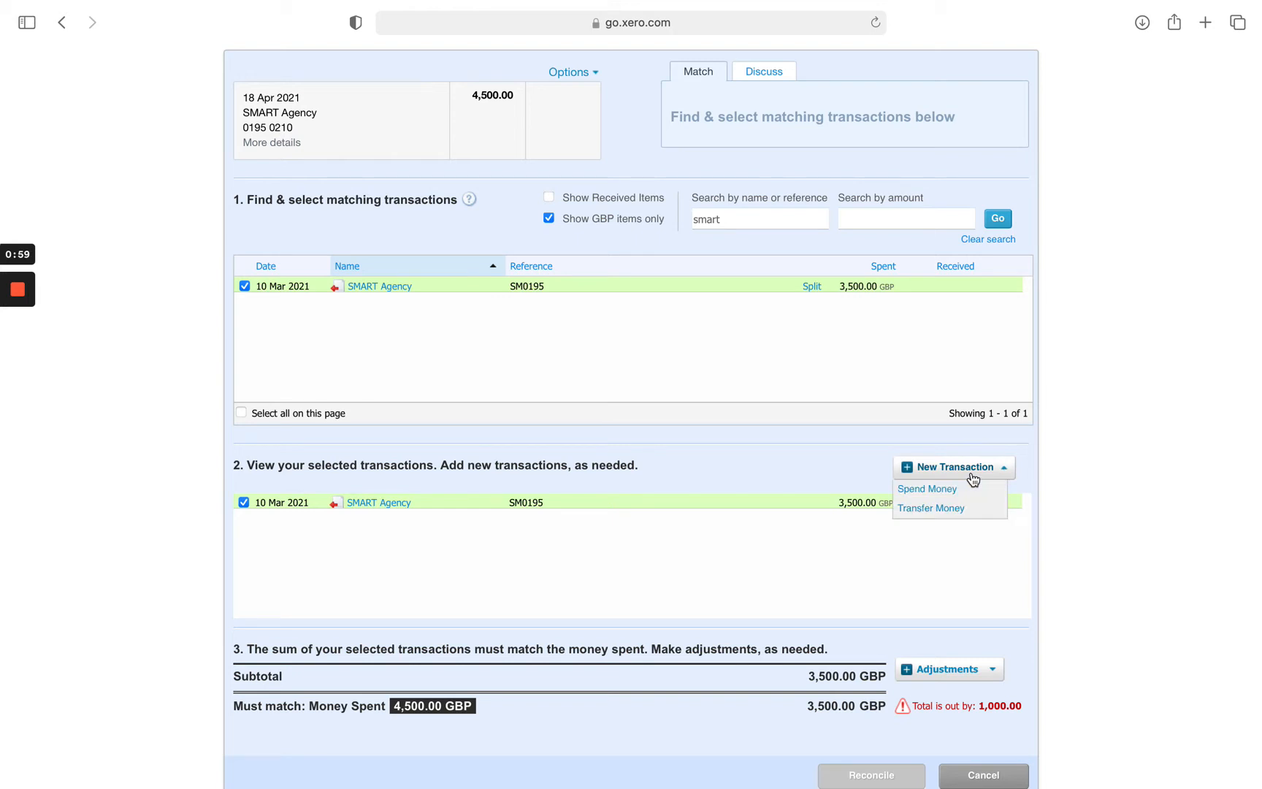
{"action": "mouse_move", "coordinate": [928, 489]}
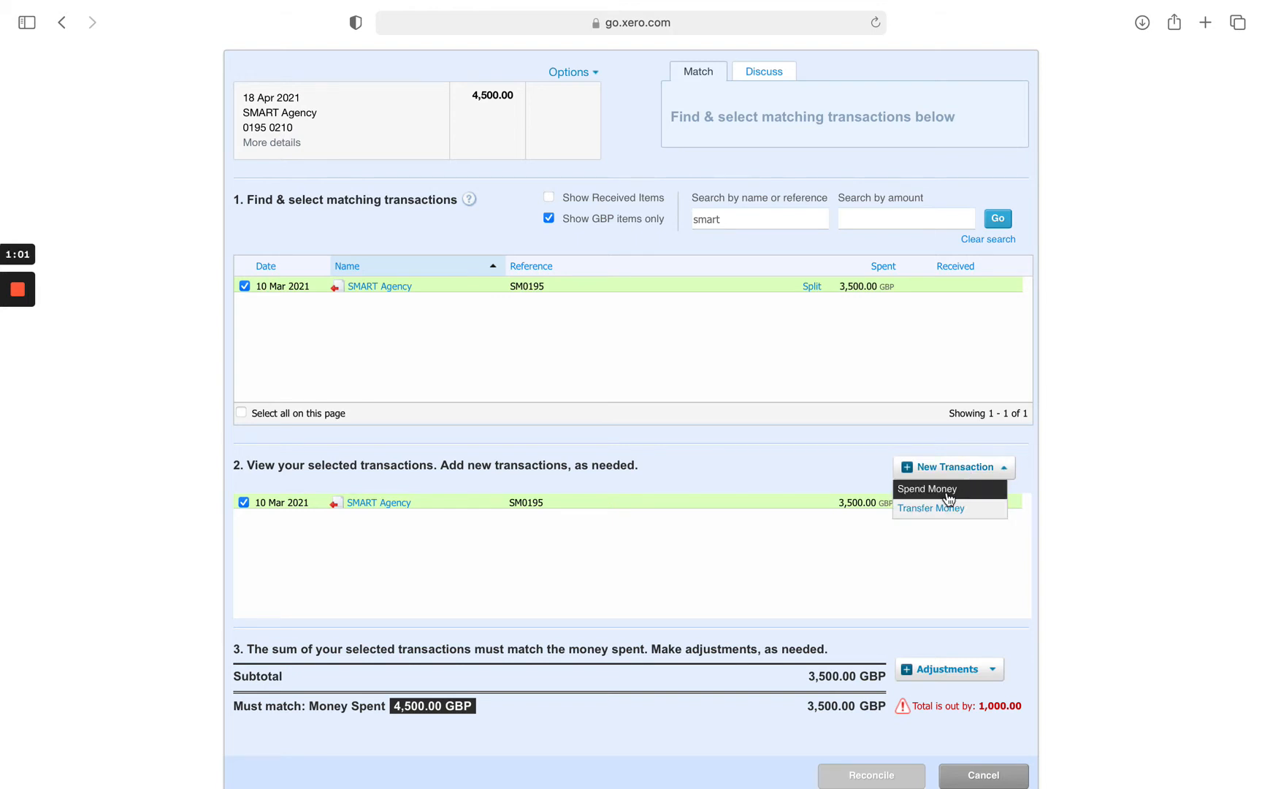
{"action": "mouse_move", "coordinate": [940, 499]}
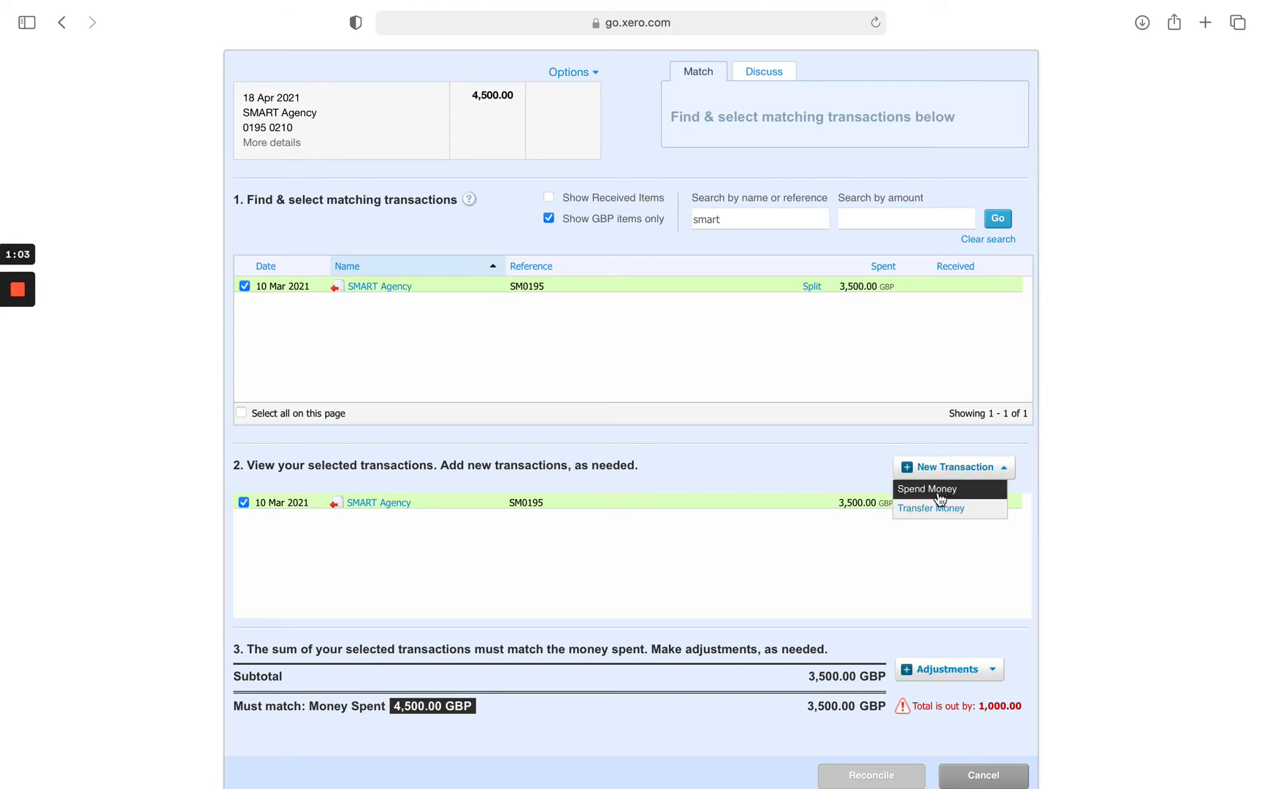
Step: Add a £1,000 Spend Money transaction to SMART Agency, spent as Overpayment, described 'Overpayment'
{"action": "left_click", "coordinate": [926, 489]}
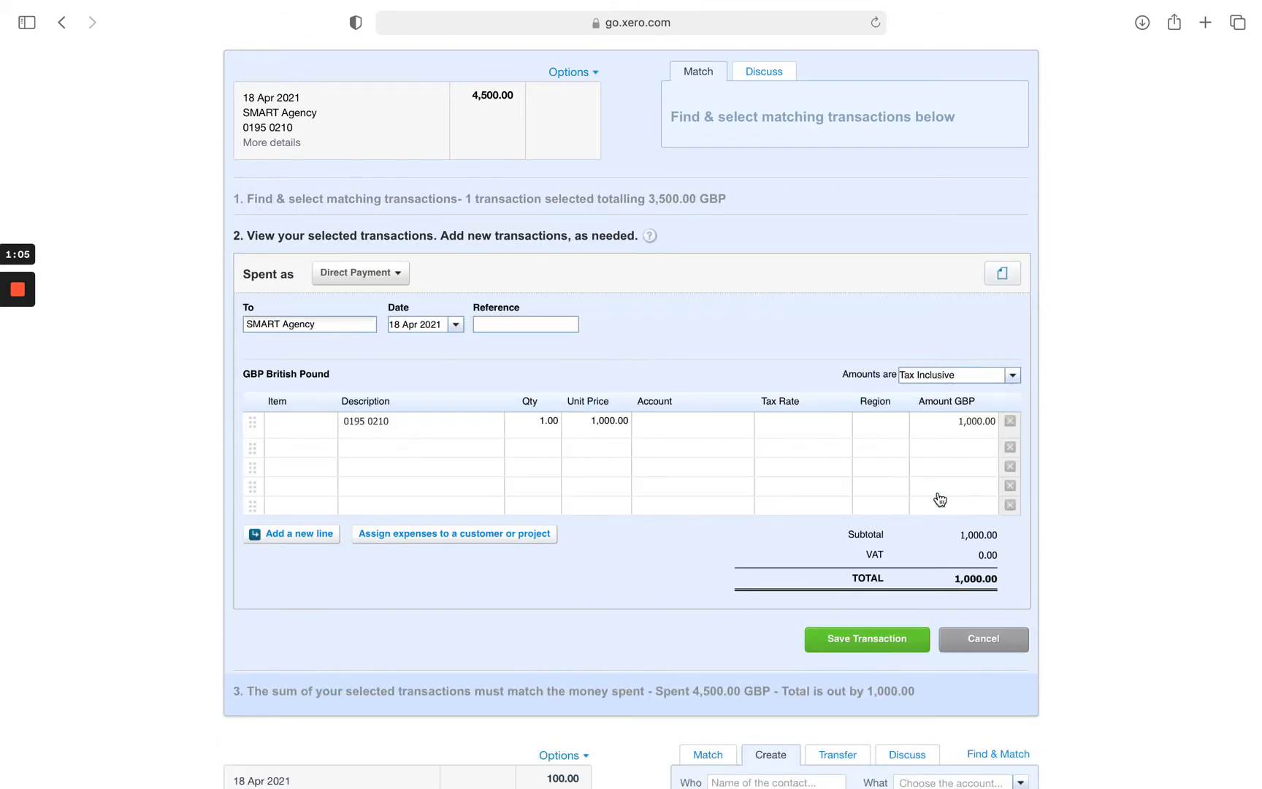
{"action": "left_click", "coordinate": [309, 323]}
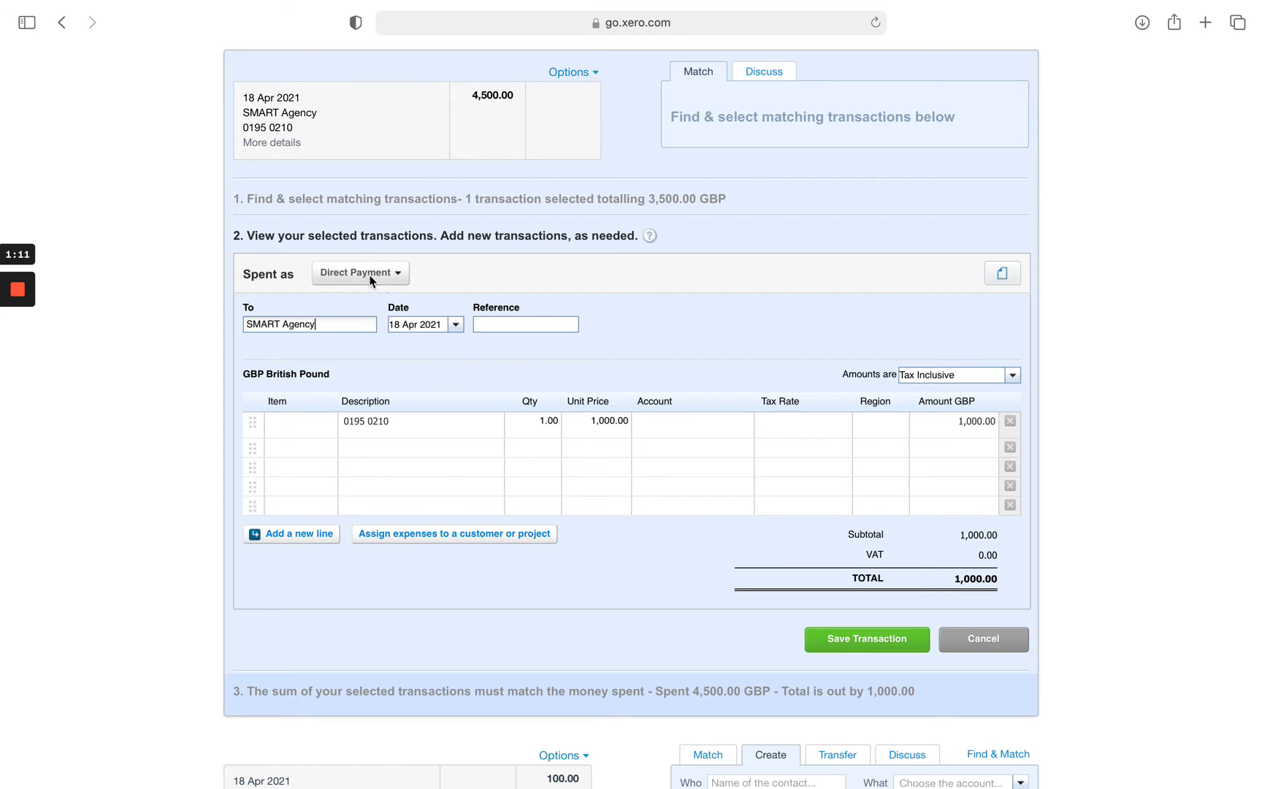
{"action": "left_click", "coordinate": [360, 272]}
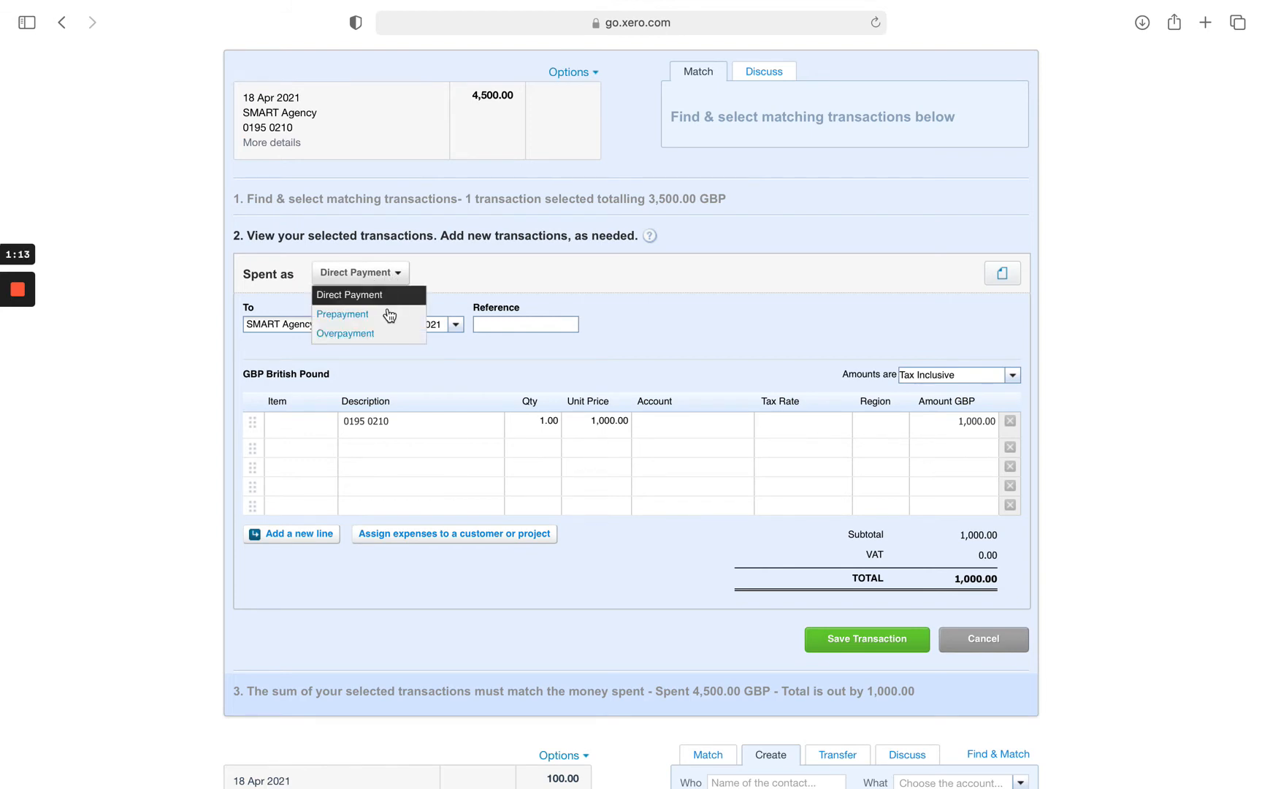
{"action": "left_click", "coordinate": [344, 333]}
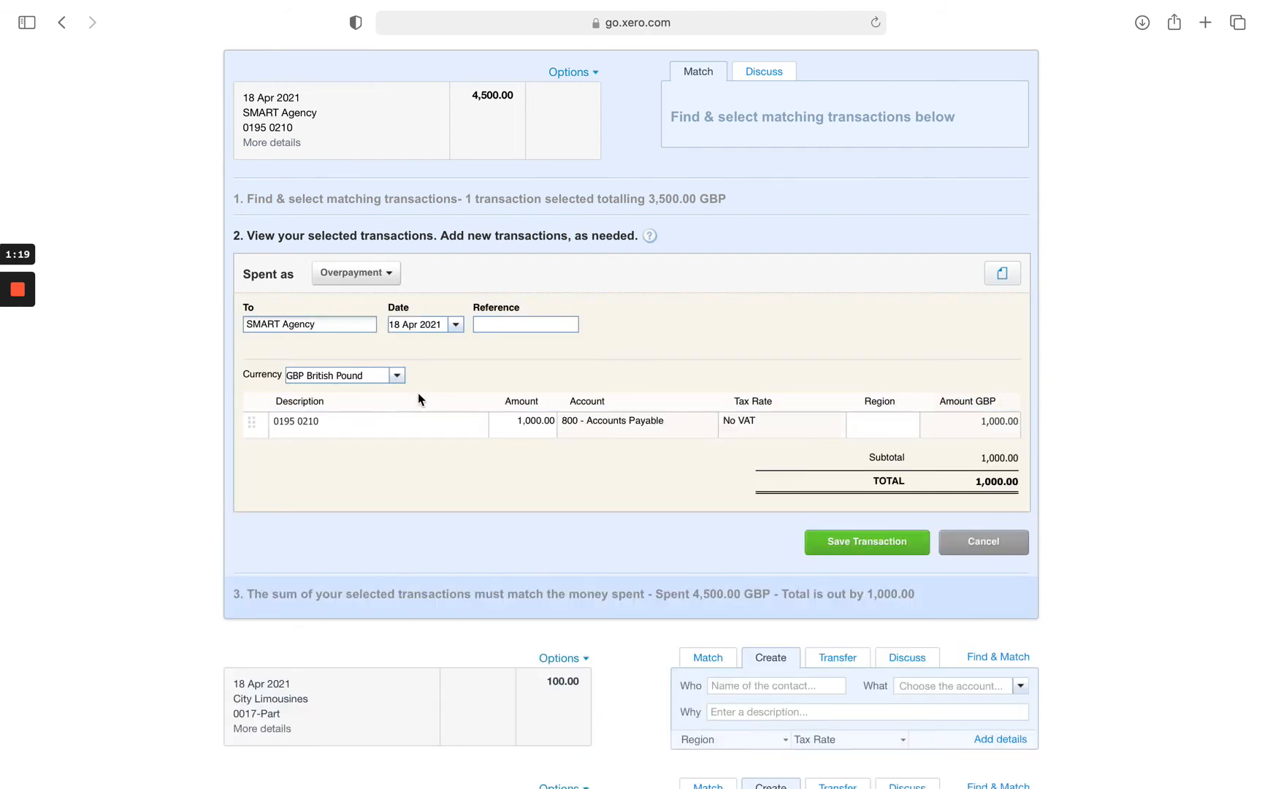
{"action": "double_click", "coordinate": [307, 420]}
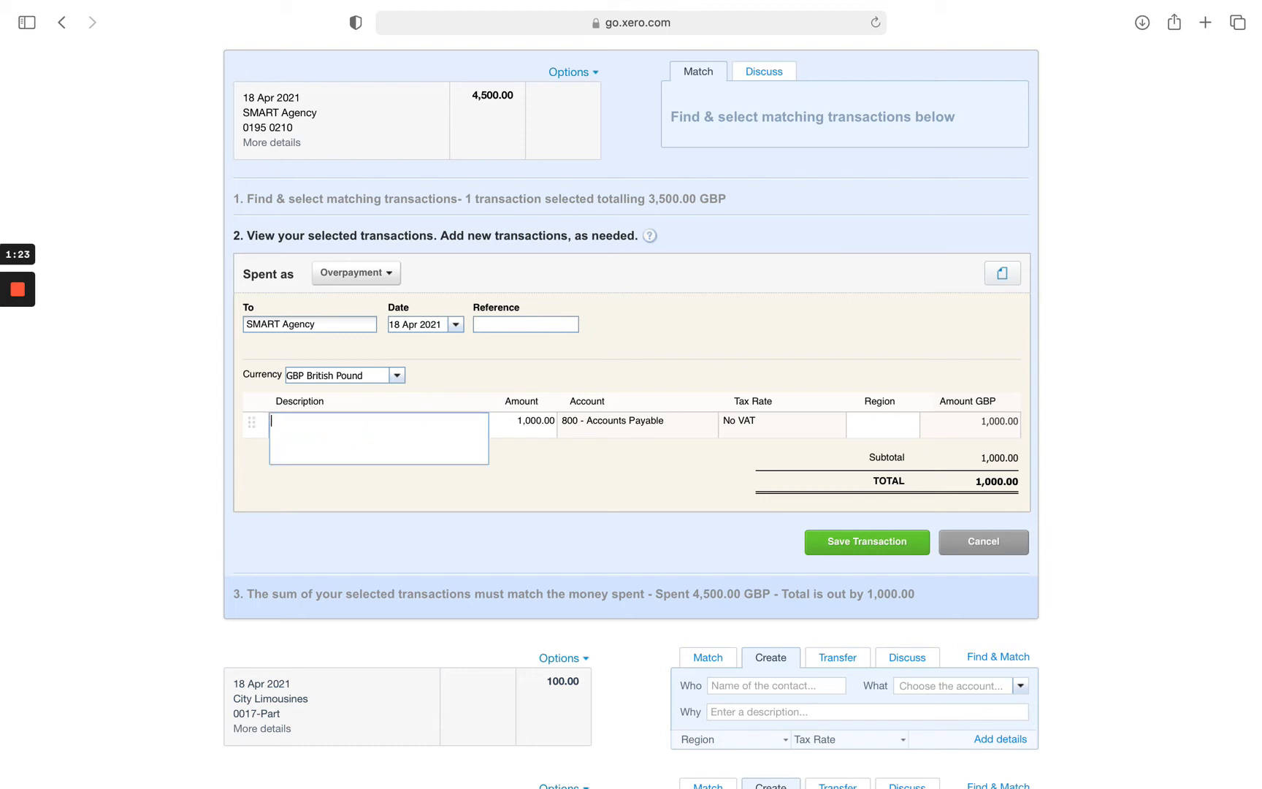
{"action": "type", "text": "Overpay"}
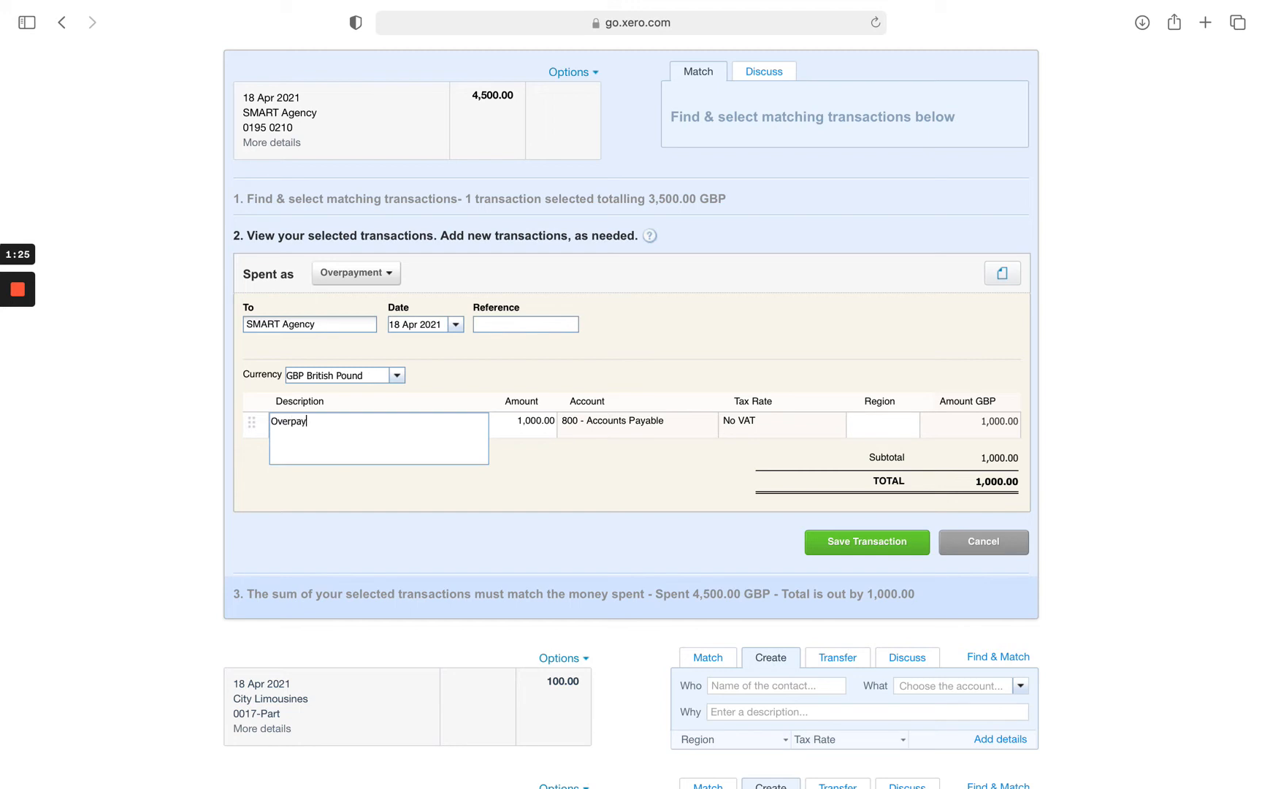
{"action": "type", "text": "ment"}
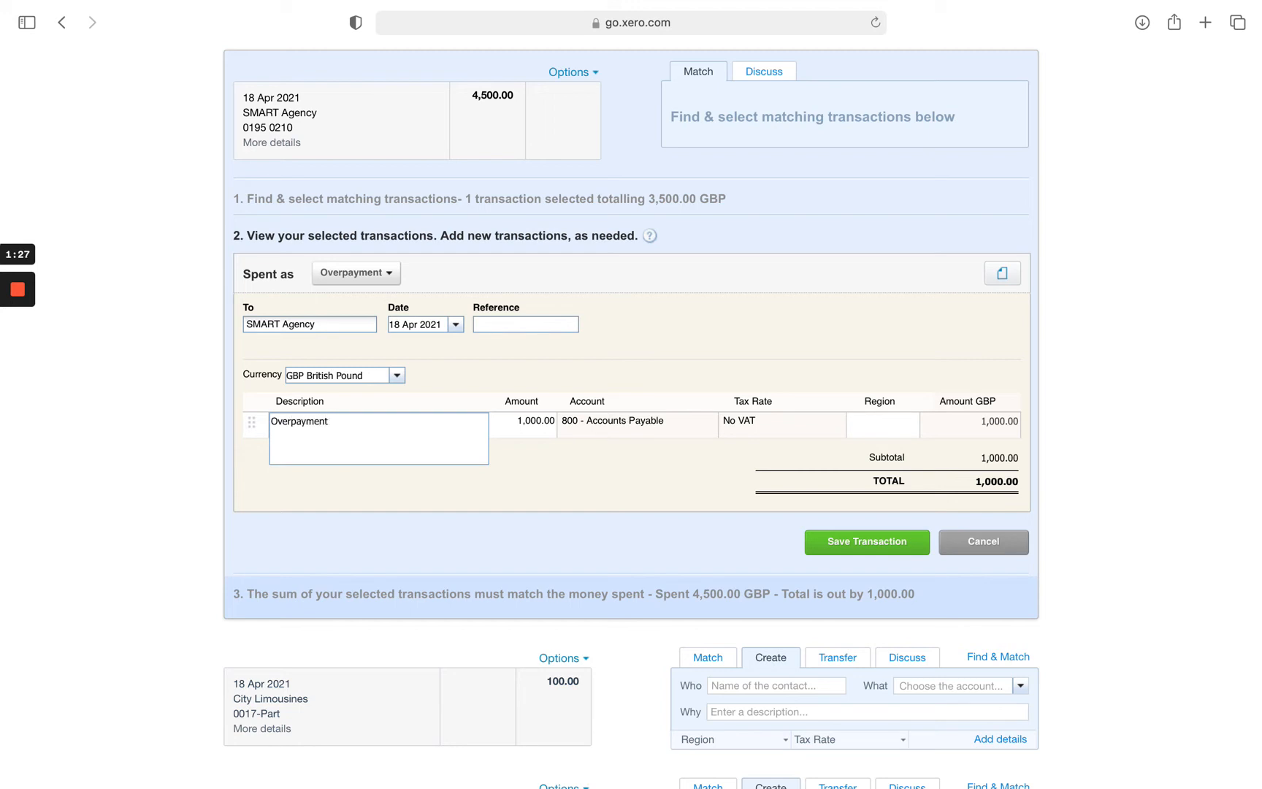
{"action": "left_click", "coordinate": [866, 542]}
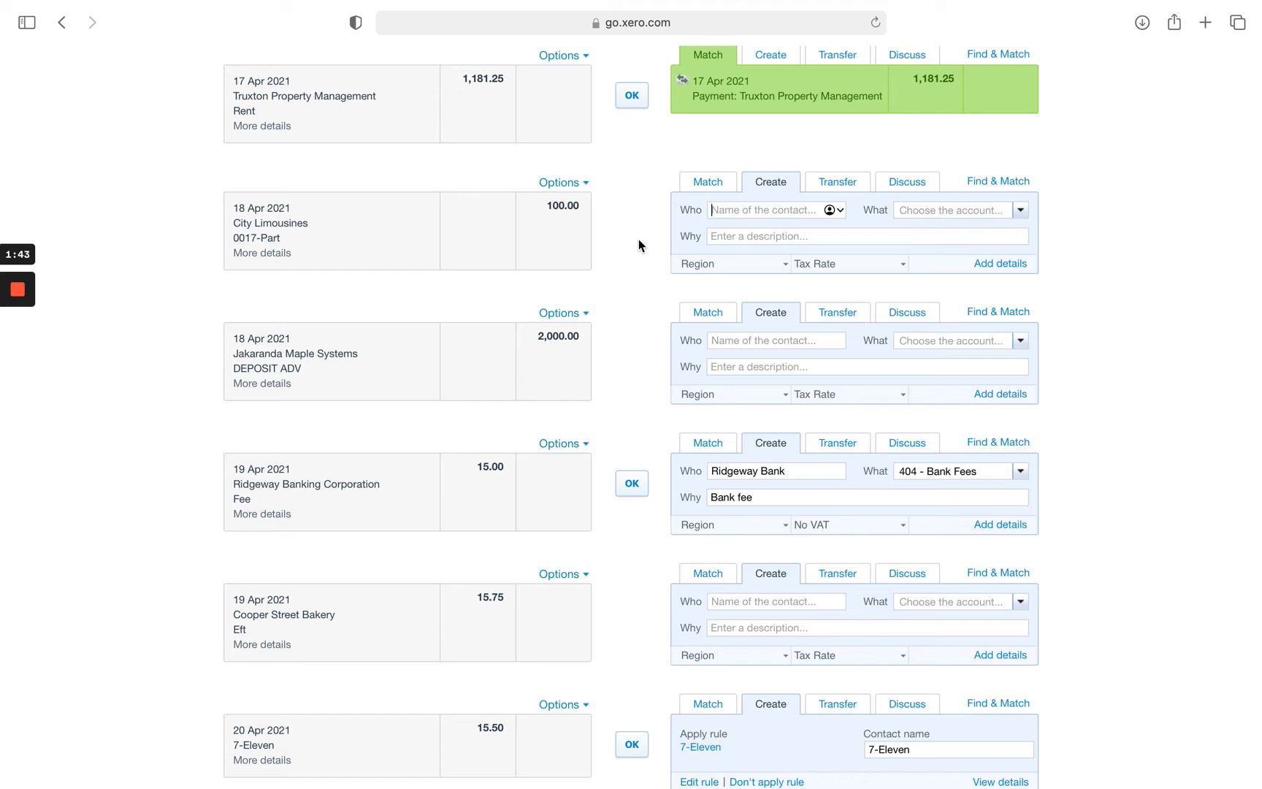
Step: Go to the next page of statement lines, starting with 22 Apr 2021 entries
{"action": "scroll", "scroll_direction": "down", "scroll_amount": 3}
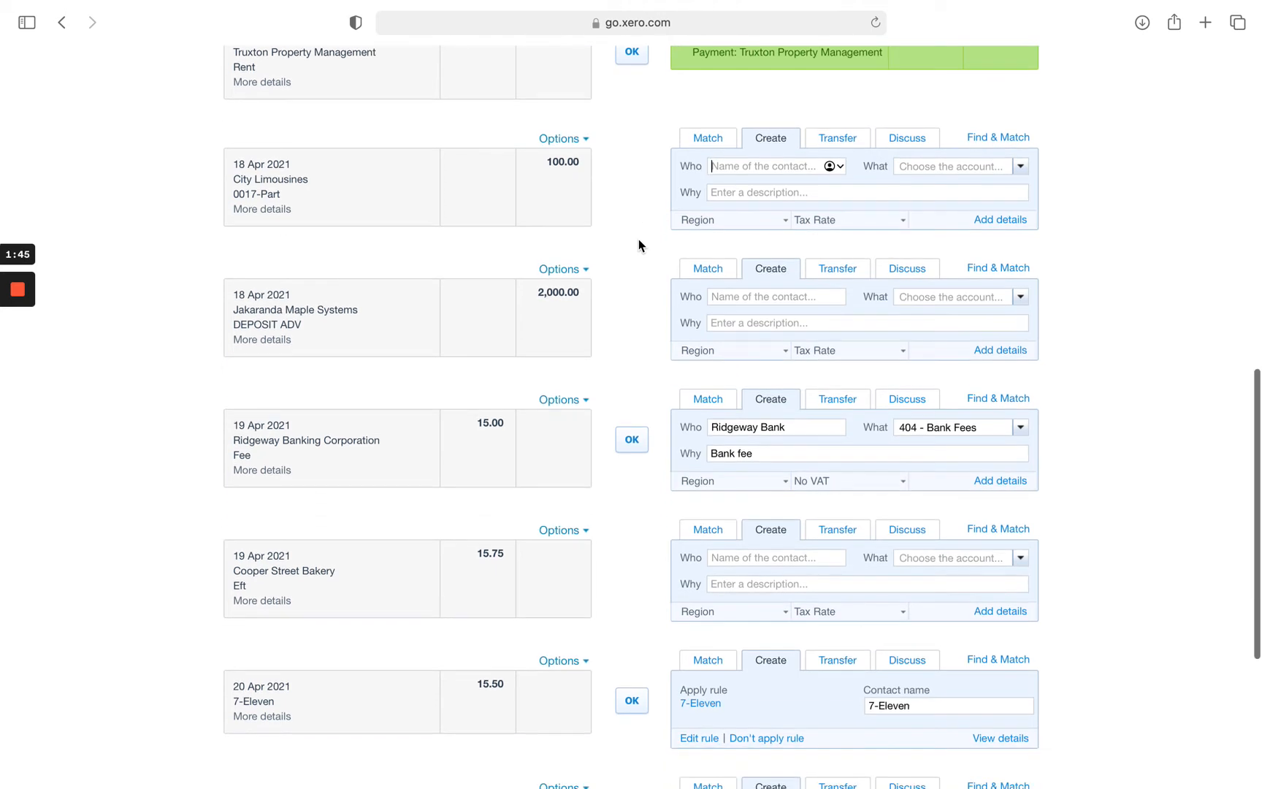
{"action": "scroll", "scroll_direction": "down", "scroll_amount": 3}
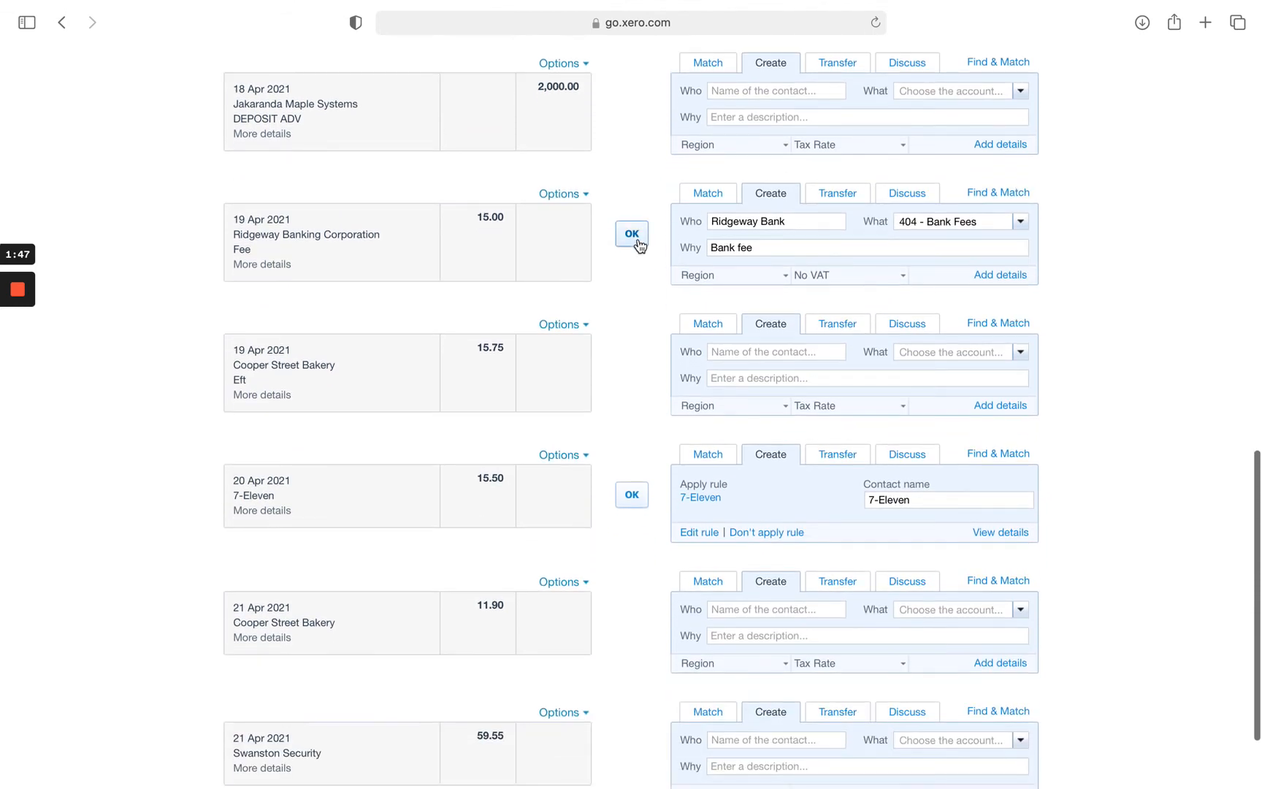
{"action": "scroll", "scroll_direction": "down", "scroll_amount": 3}
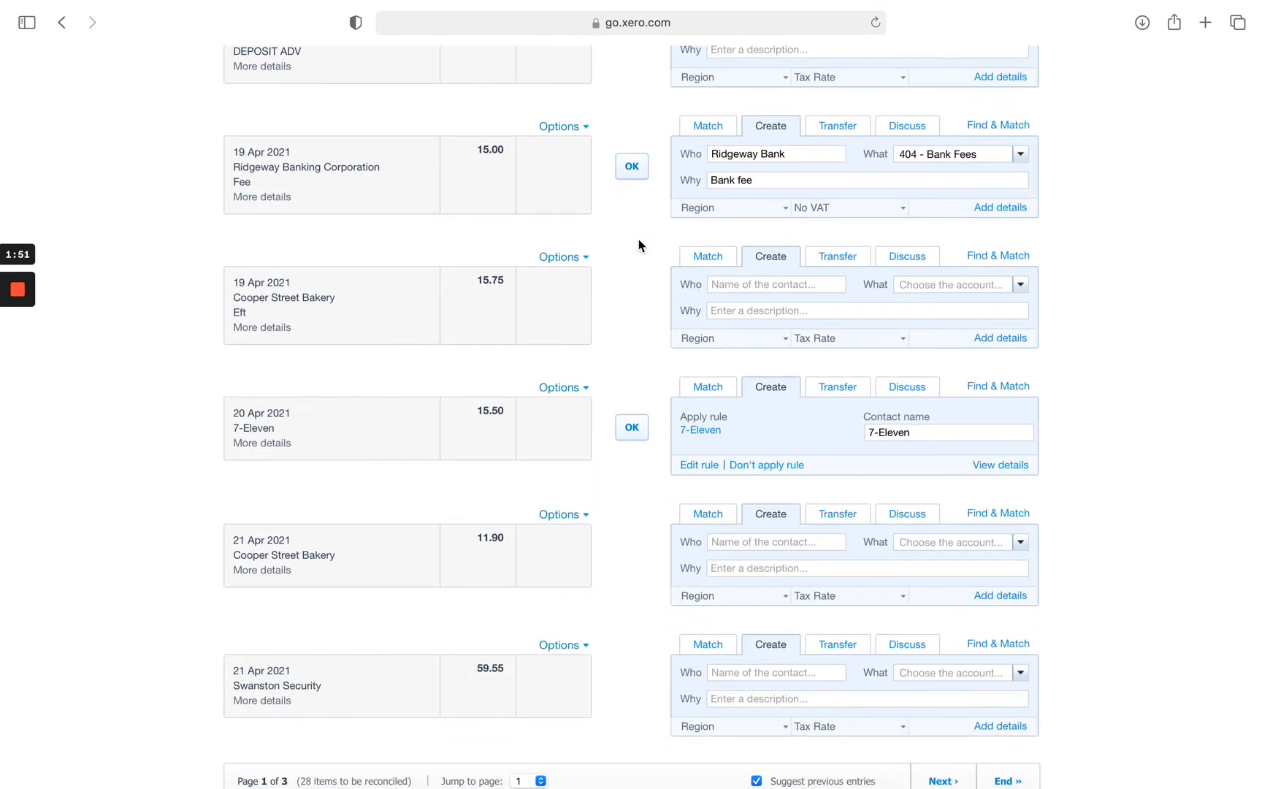
{"action": "scroll", "scroll_direction": "down", "scroll_amount": 3}
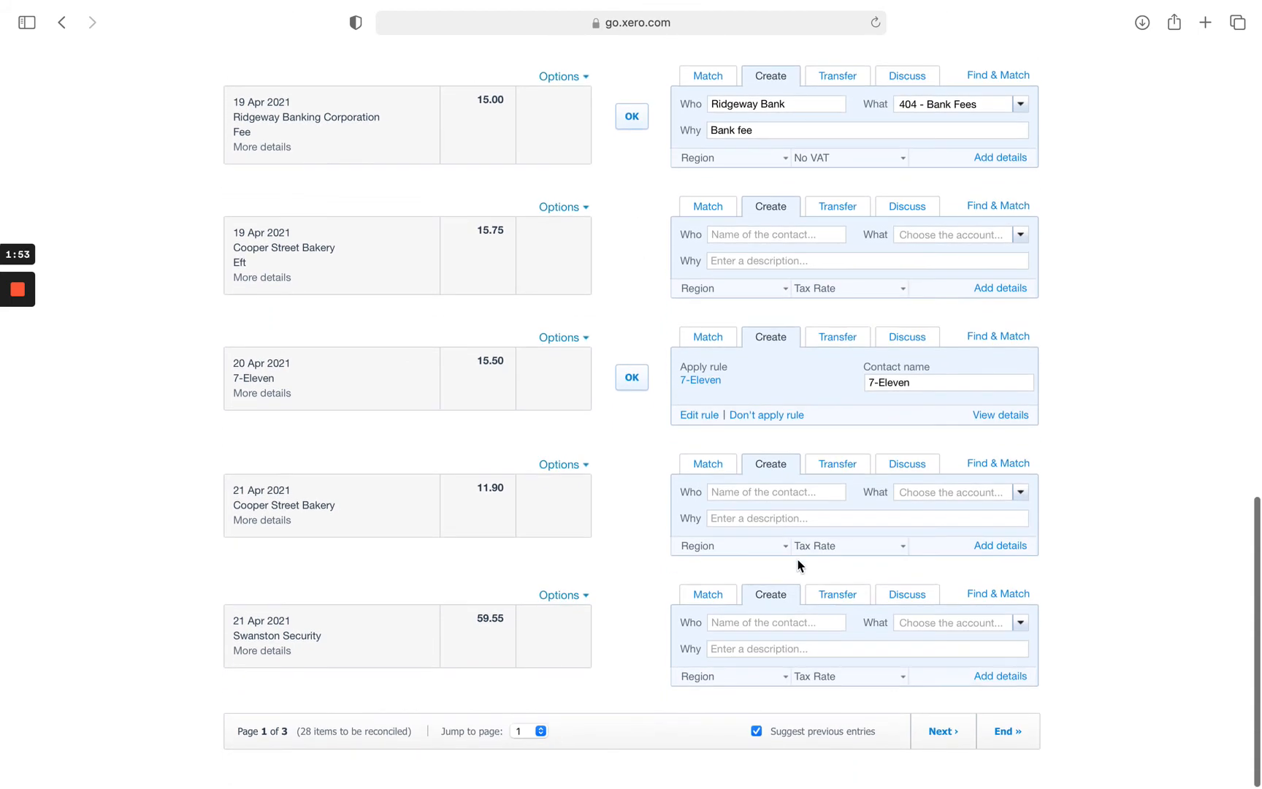
{"action": "left_click", "coordinate": [940, 731]}
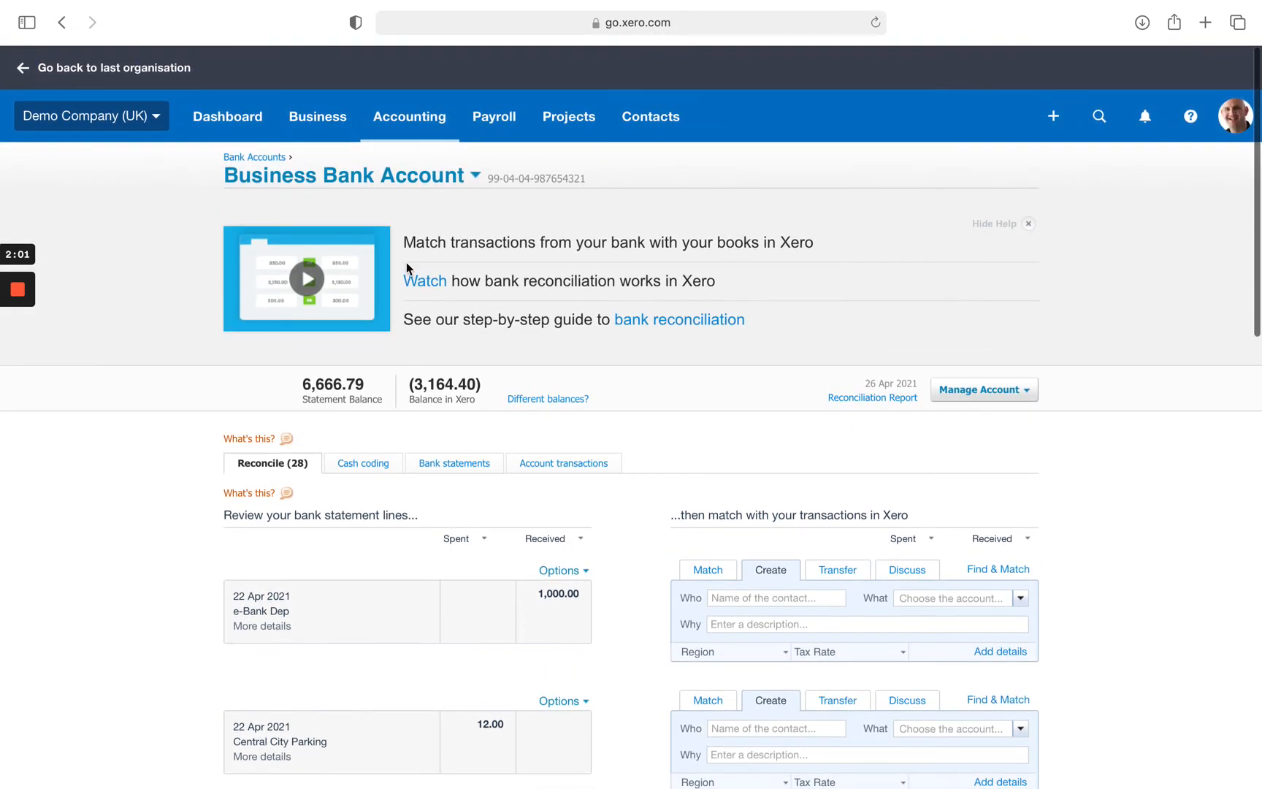
Step: Open the 18 Apr 2021 SMART Agency £1,000 overpayment from Business > Bills to pay
{"action": "left_click", "coordinate": [1098, 116]}
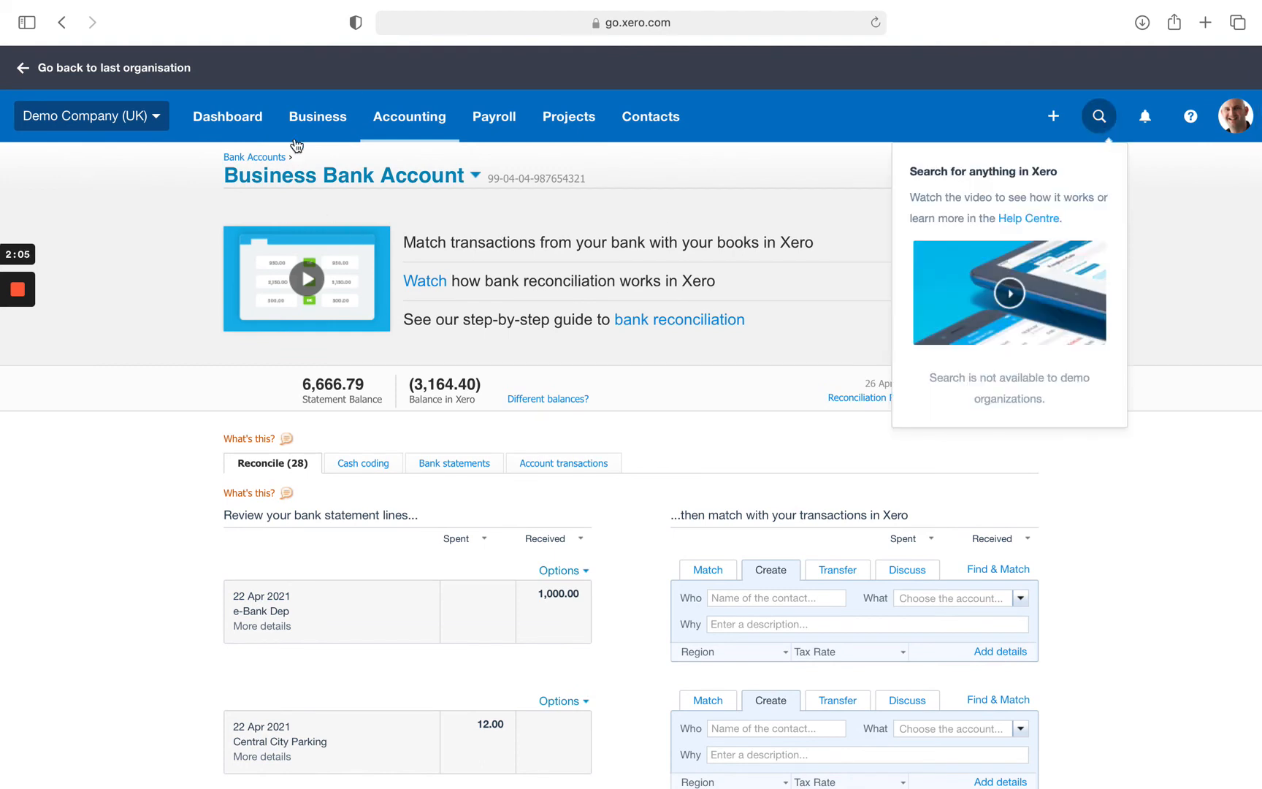
{"action": "left_click", "coordinate": [317, 116]}
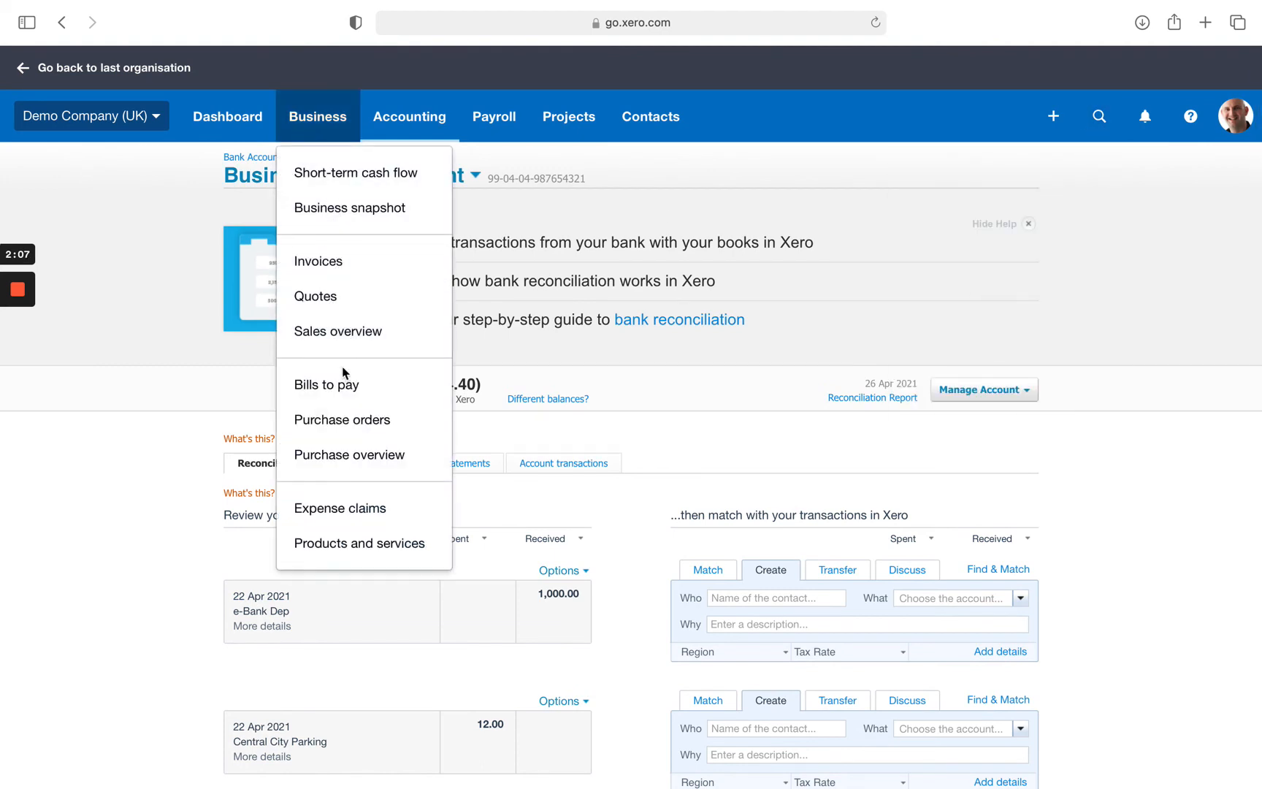
{"action": "left_click", "coordinate": [325, 384]}
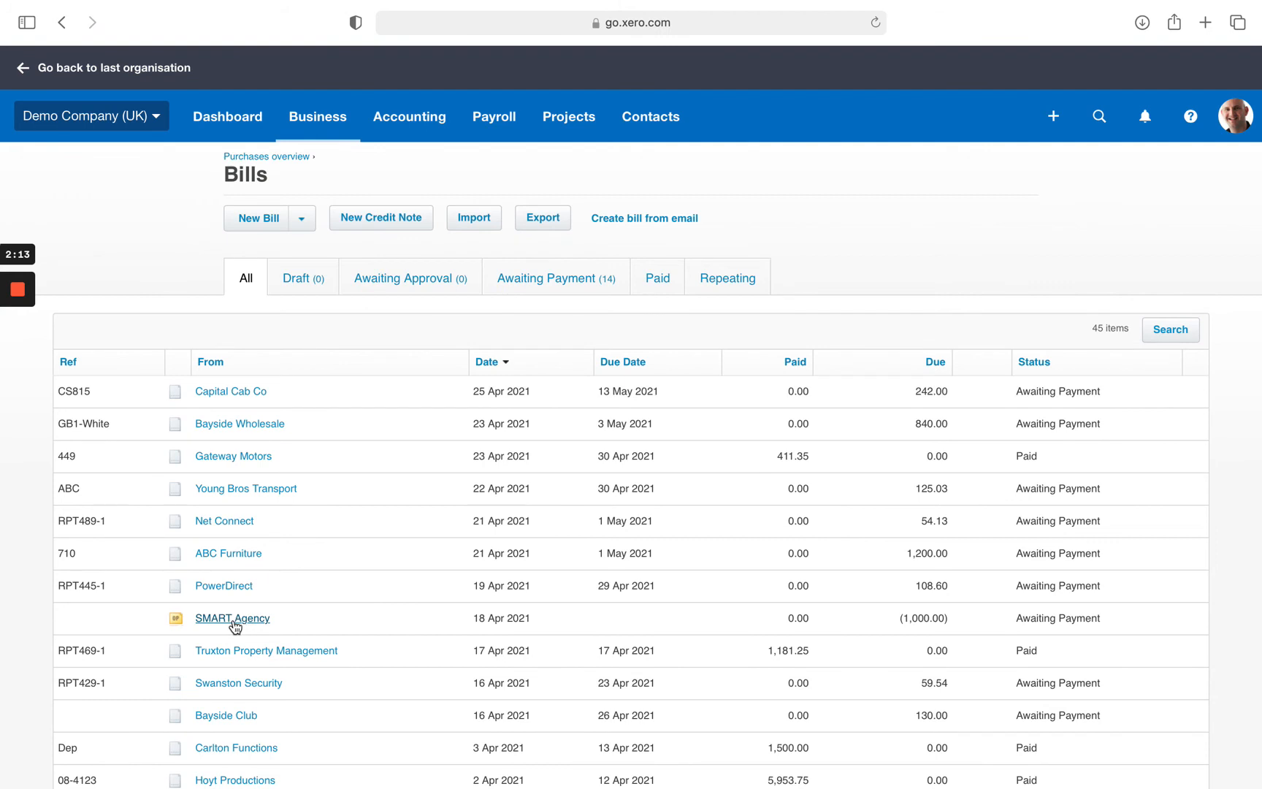
{"action": "mouse_move", "coordinate": [266, 628]}
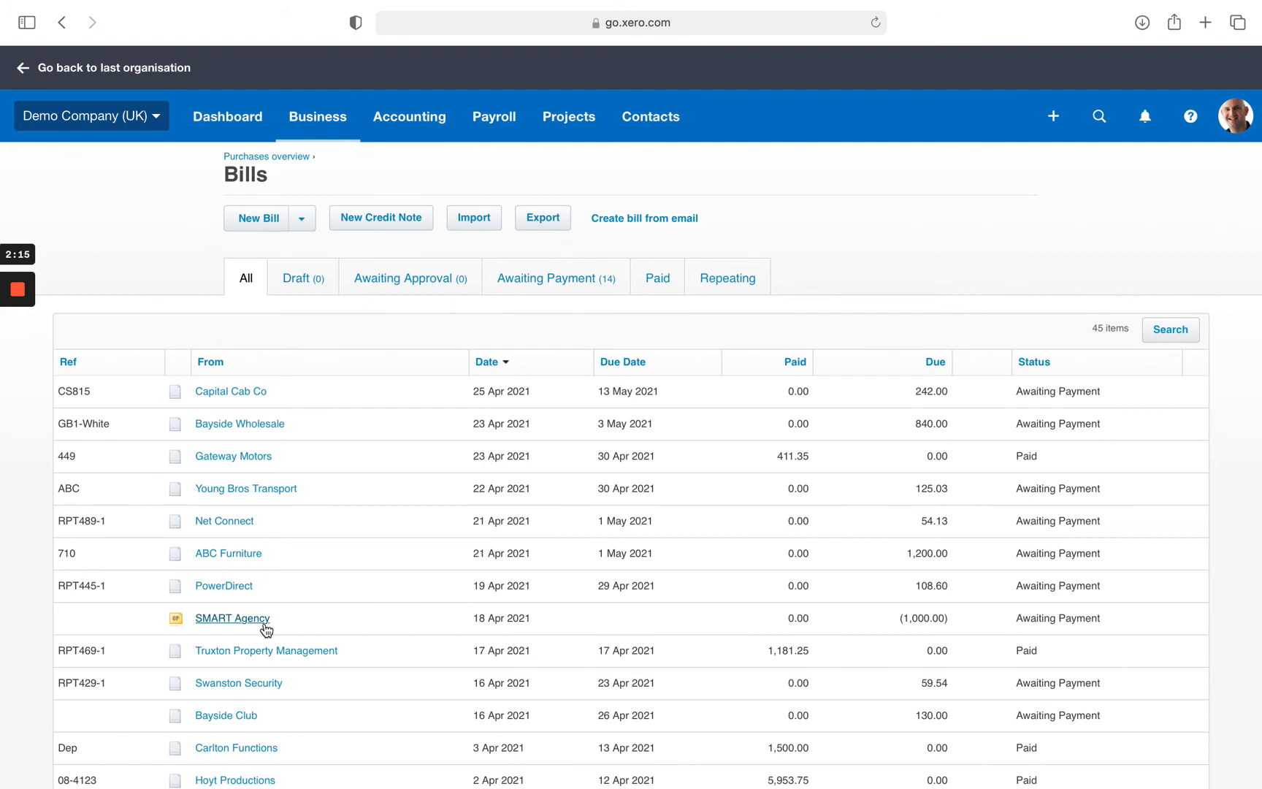
{"action": "mouse_move", "coordinate": [257, 629]}
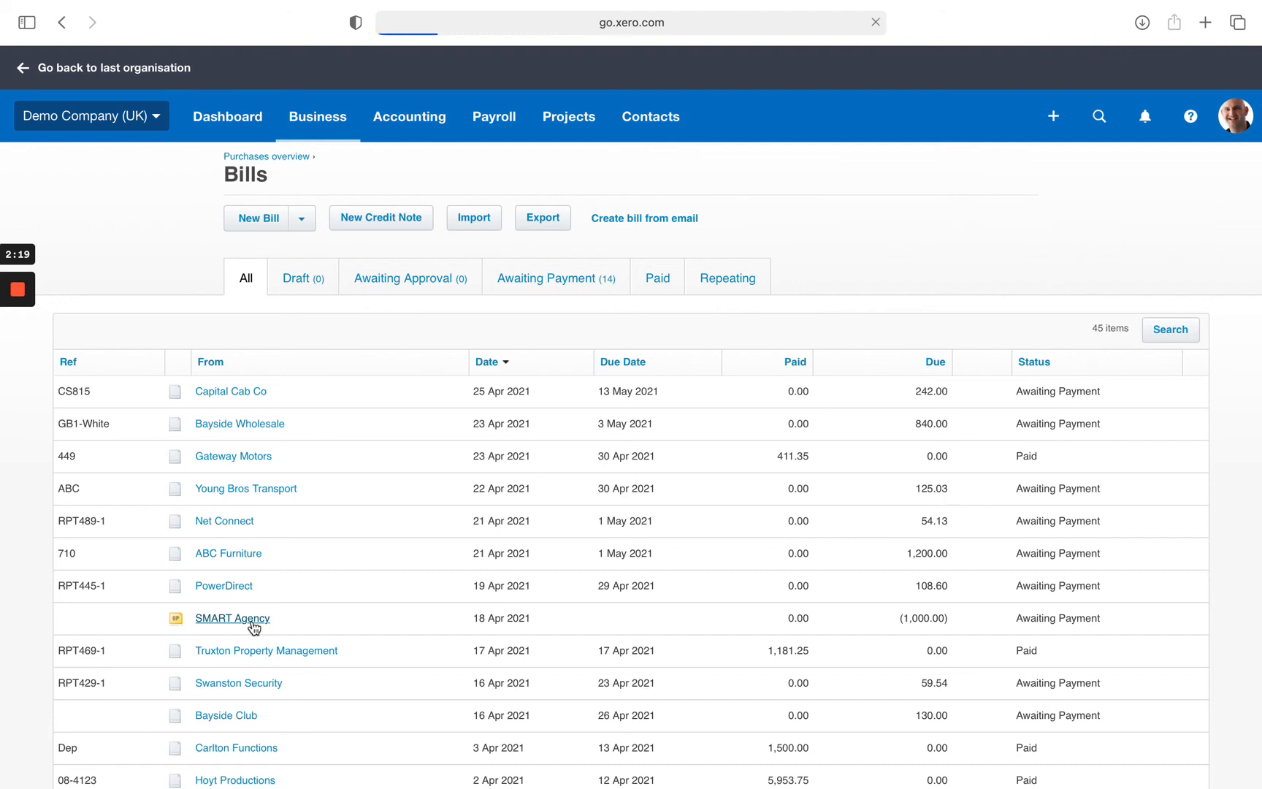
{"action": "left_click", "coordinate": [231, 618]}
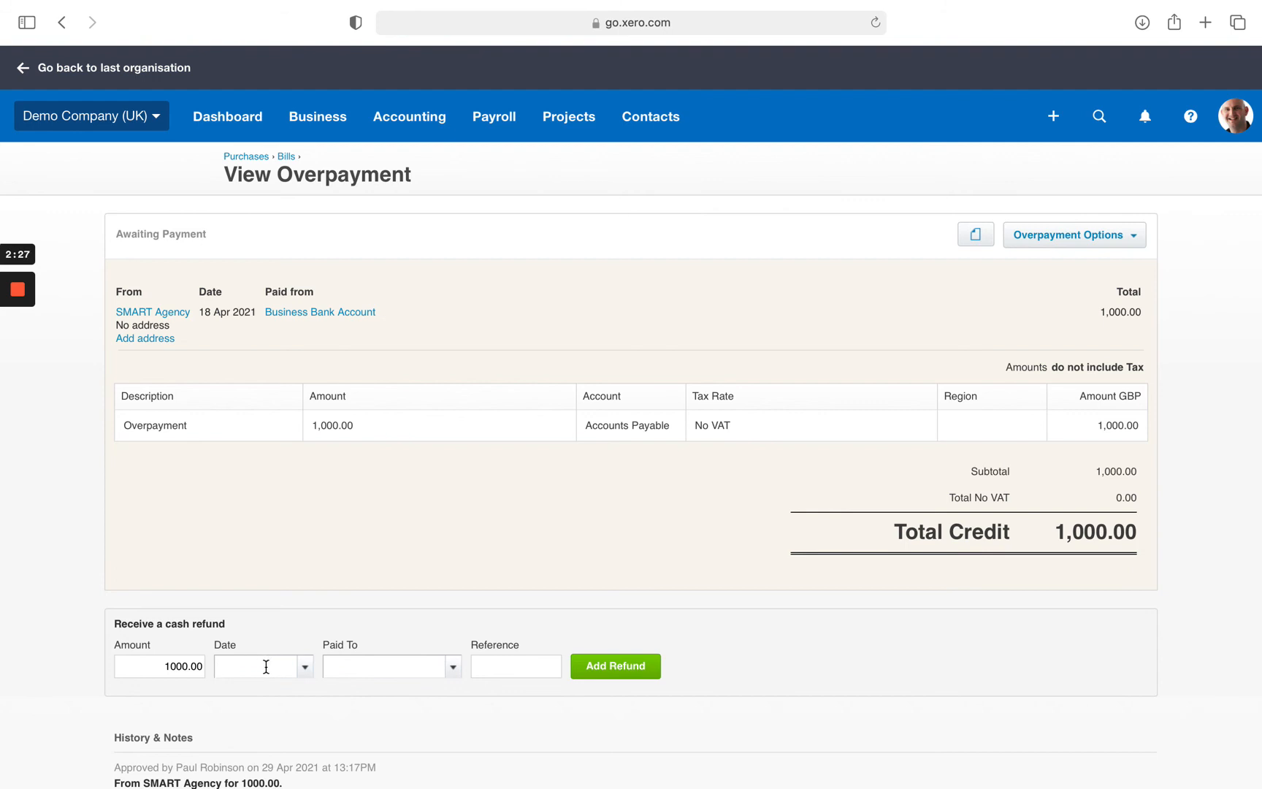
{"action": "mouse_move", "coordinate": [190, 638]}
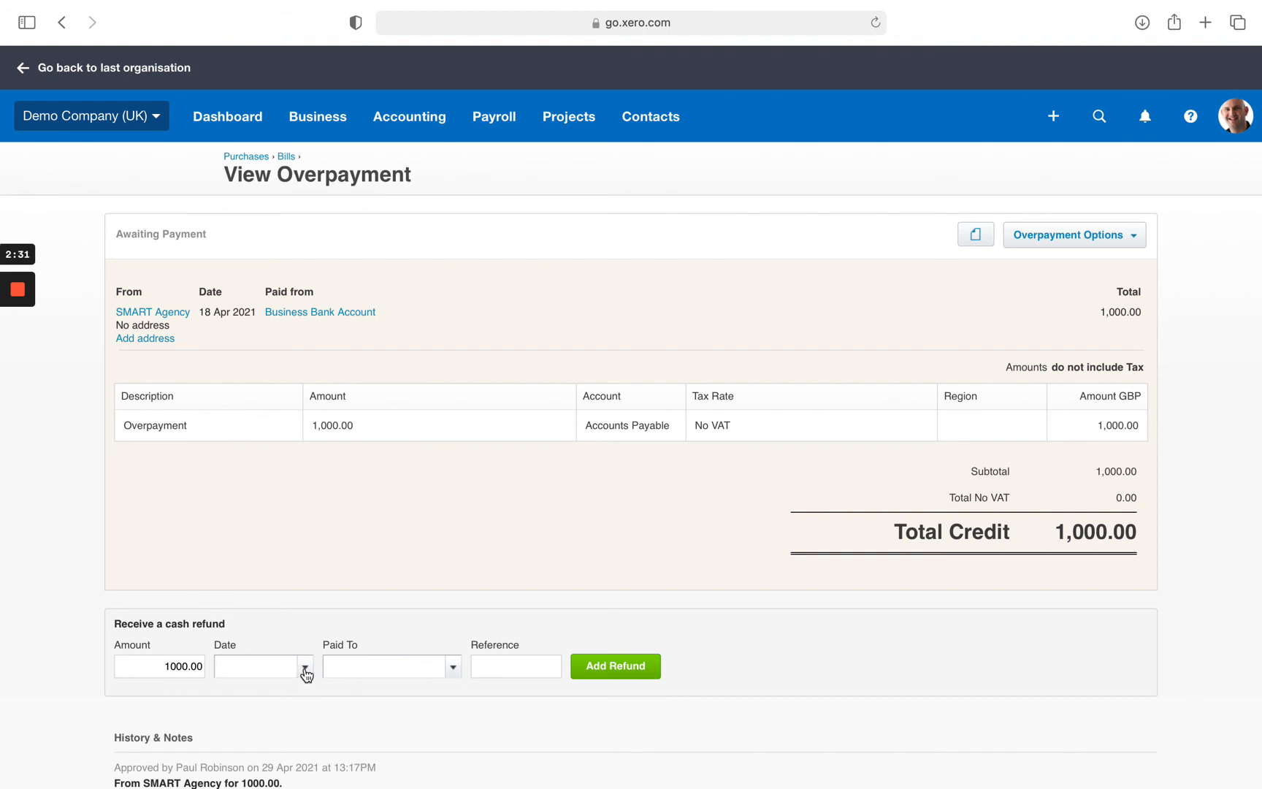
Step: Add a £1,000 cash refund dated 18 Apr 2021 into 090 Business Bank Account, reference 'Refund'
{"action": "left_click", "coordinate": [305, 666]}
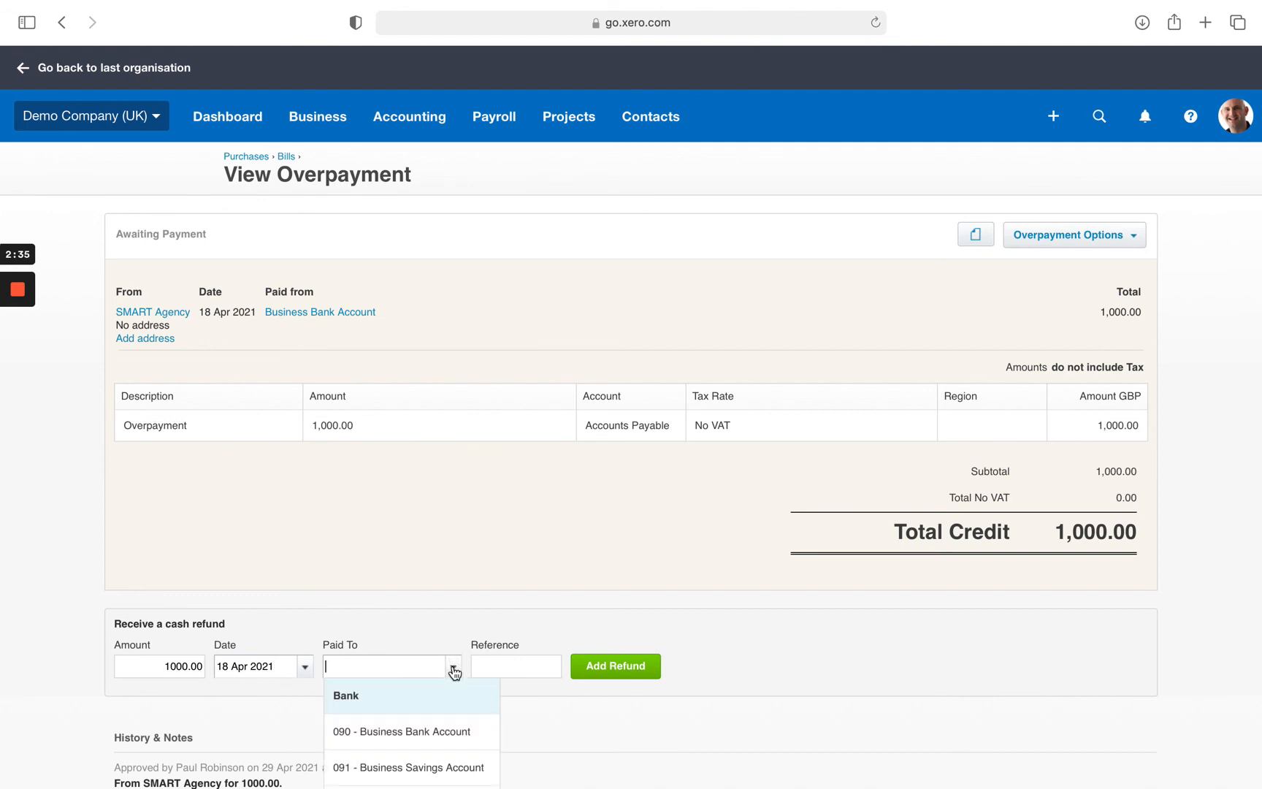
{"action": "left_click", "coordinate": [403, 730]}
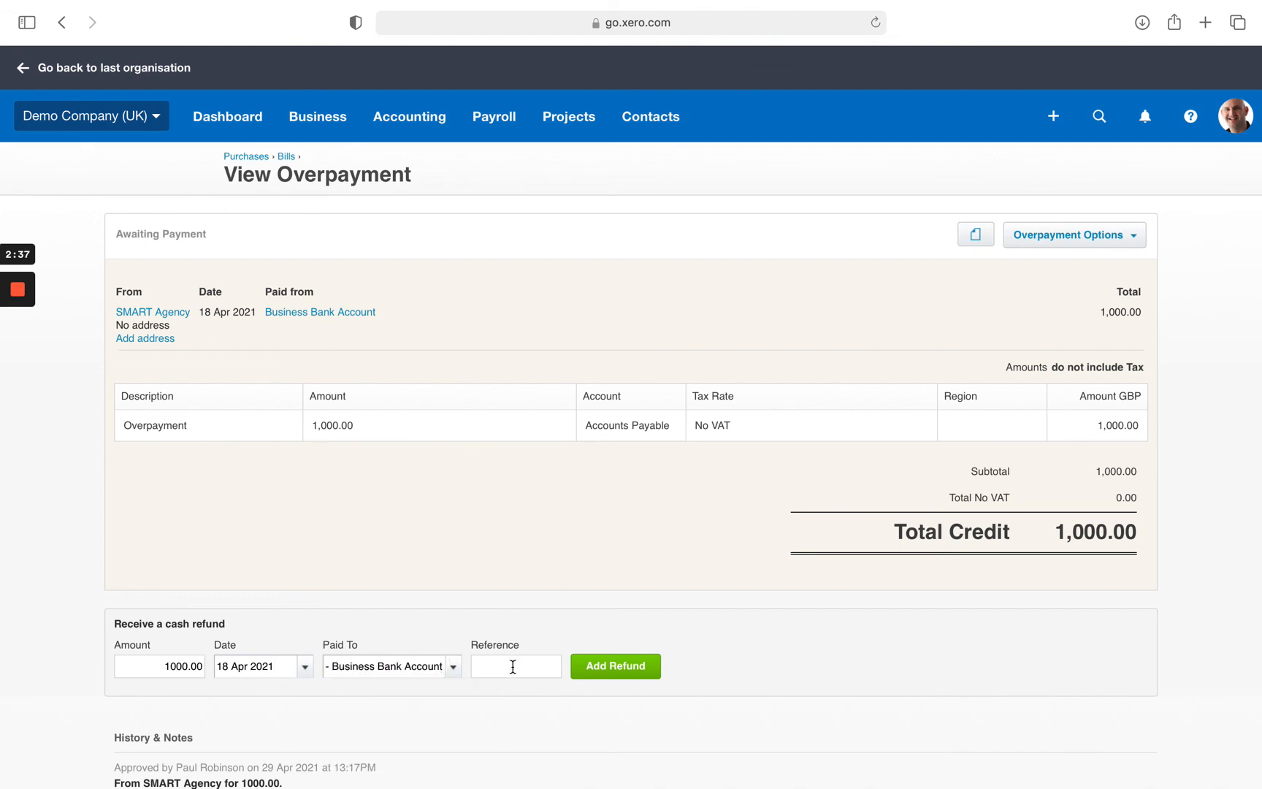
{"action": "type", "text": "Refund"}
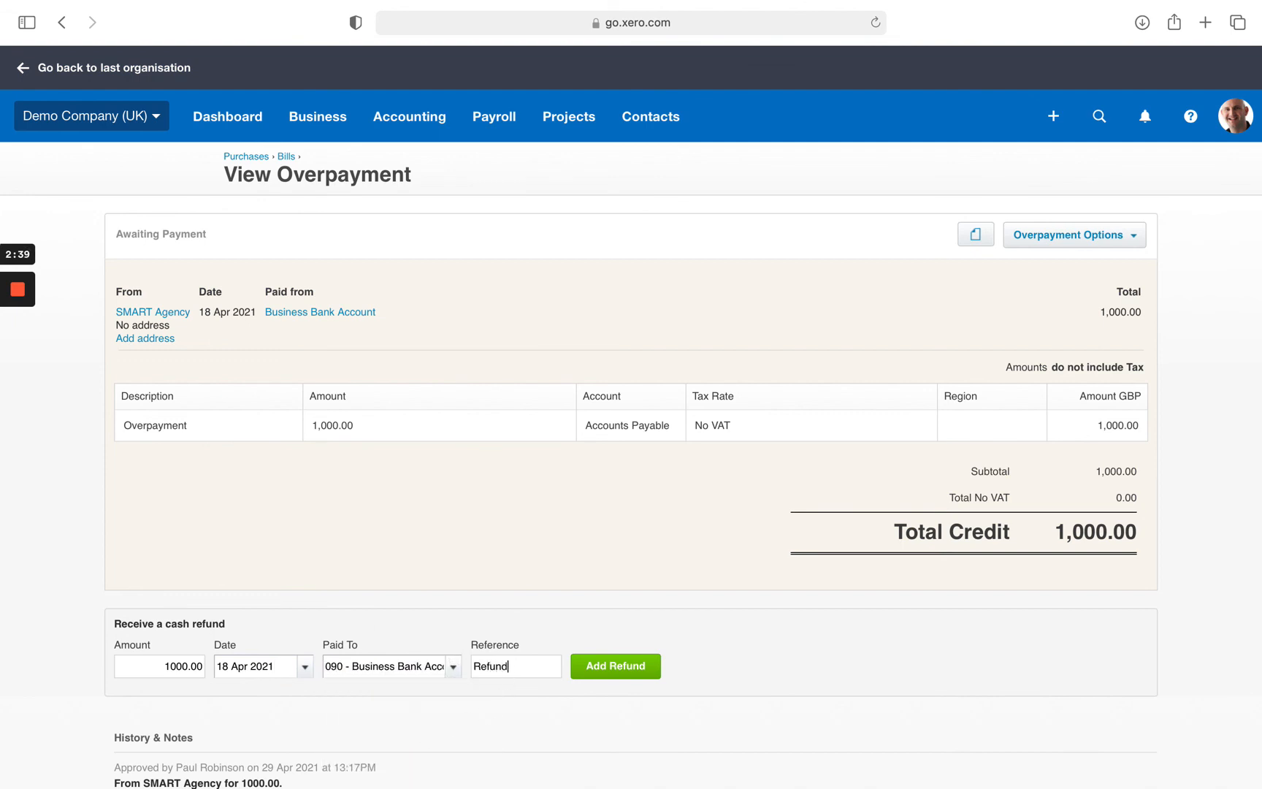
{"action": "left_click", "coordinate": [615, 665]}
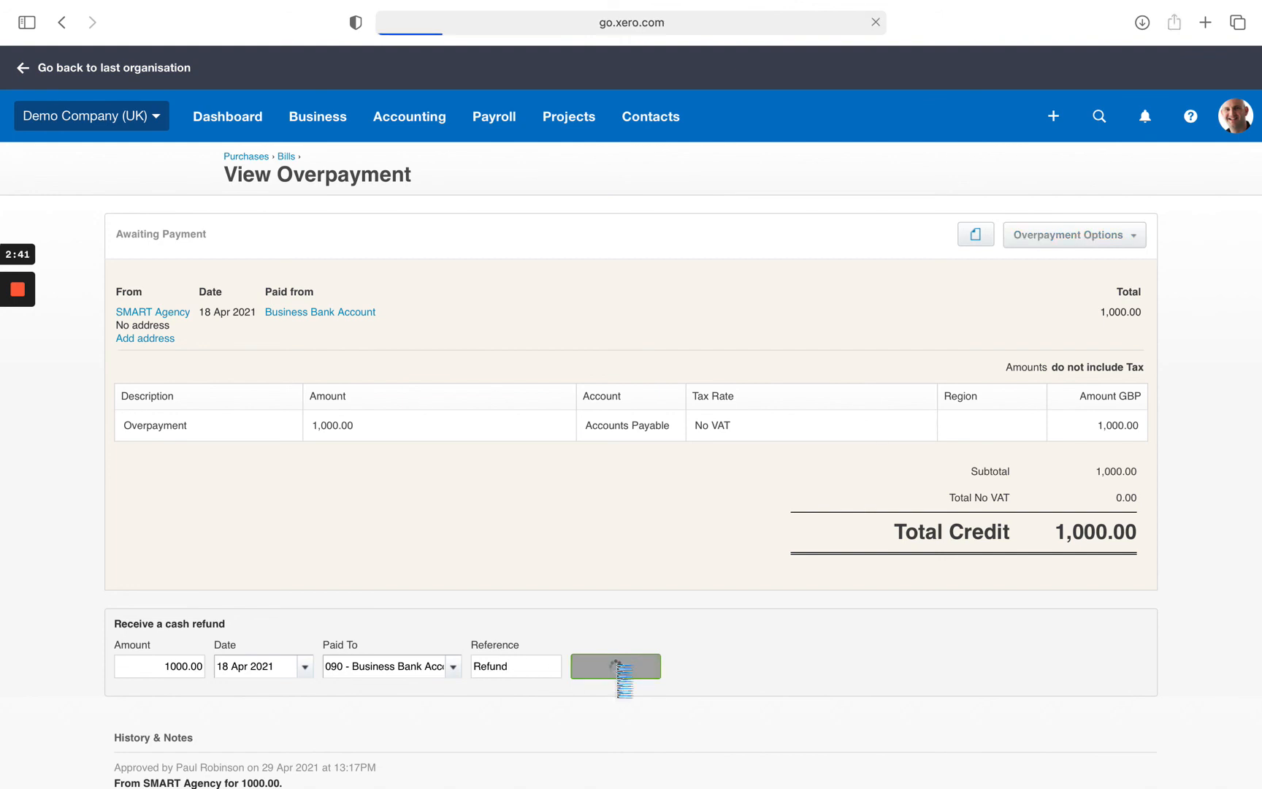
{"action": "left_click", "coordinate": [615, 665]}
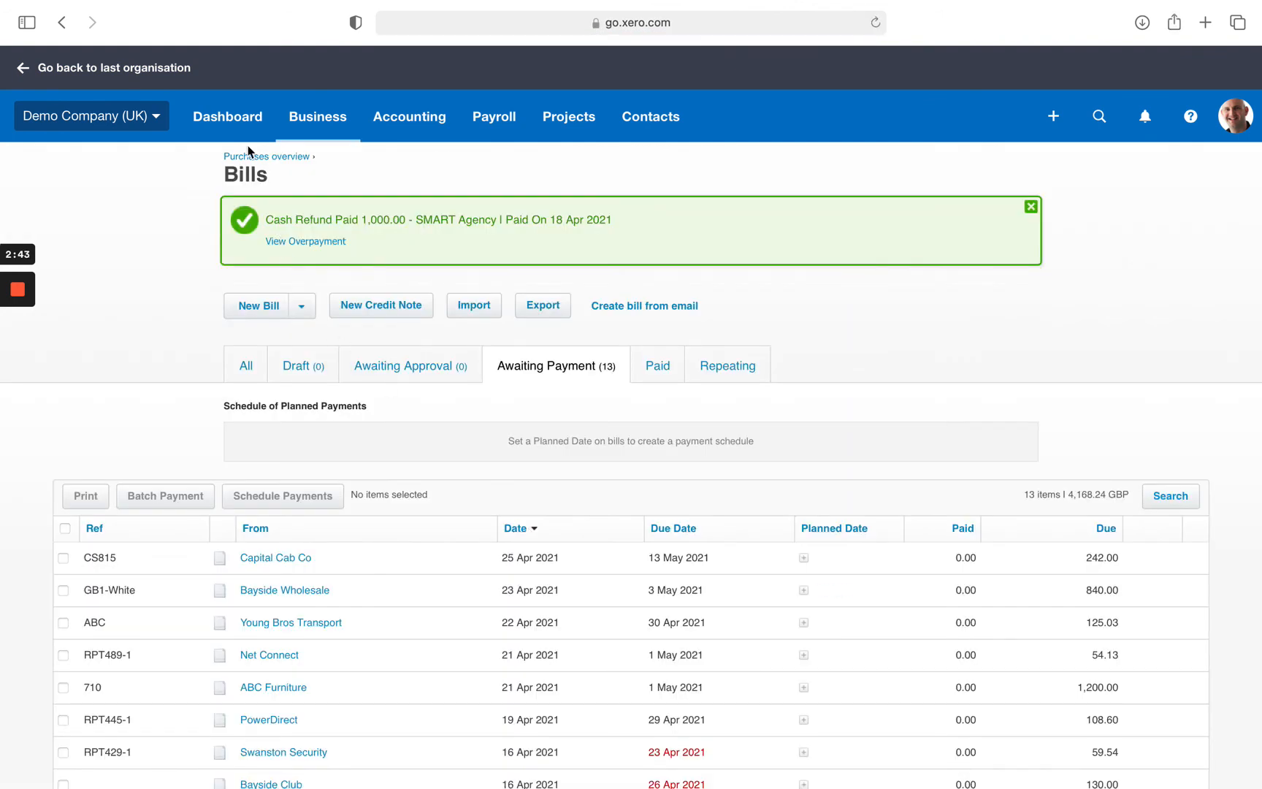
Step: From the Dashboard, confirm the 22 Apr £1,000 e-Bank Dep match against the SMART Agency refund
{"action": "left_click", "coordinate": [228, 116]}
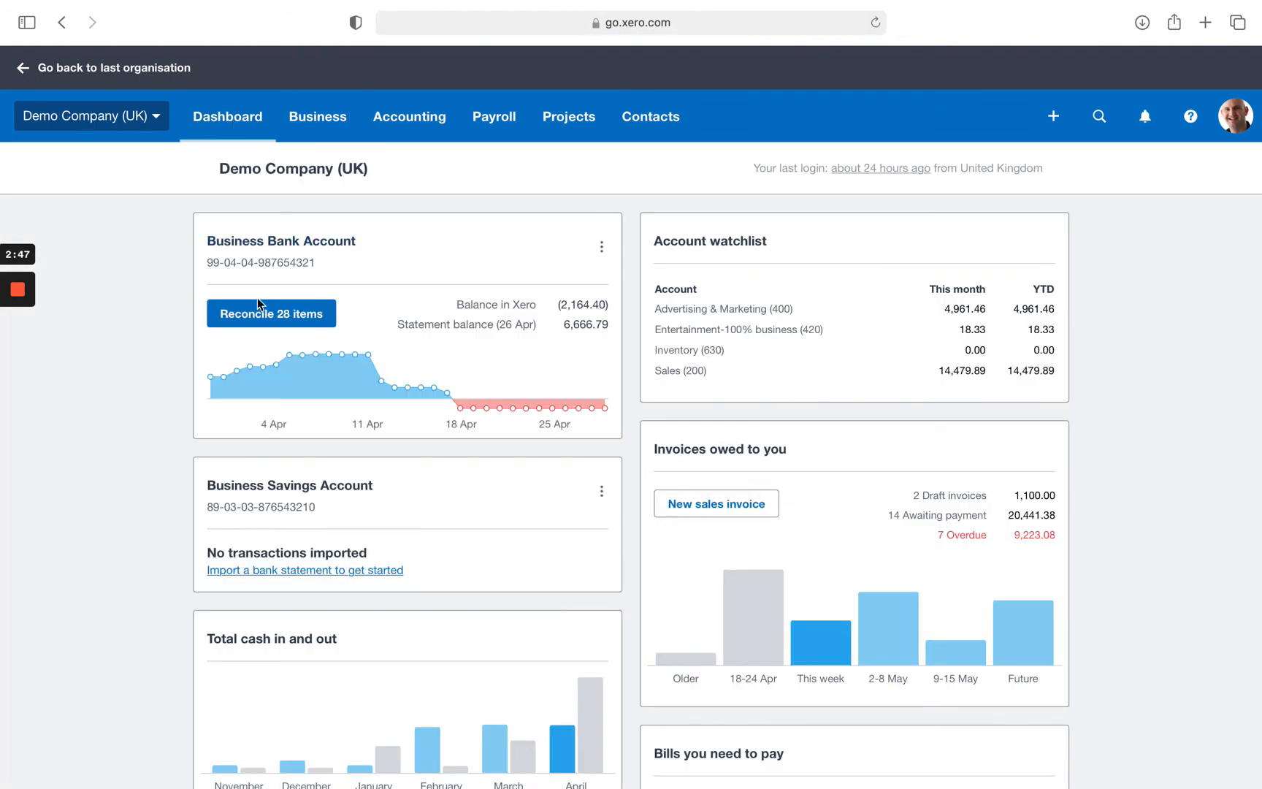
{"action": "left_click", "coordinate": [270, 314]}
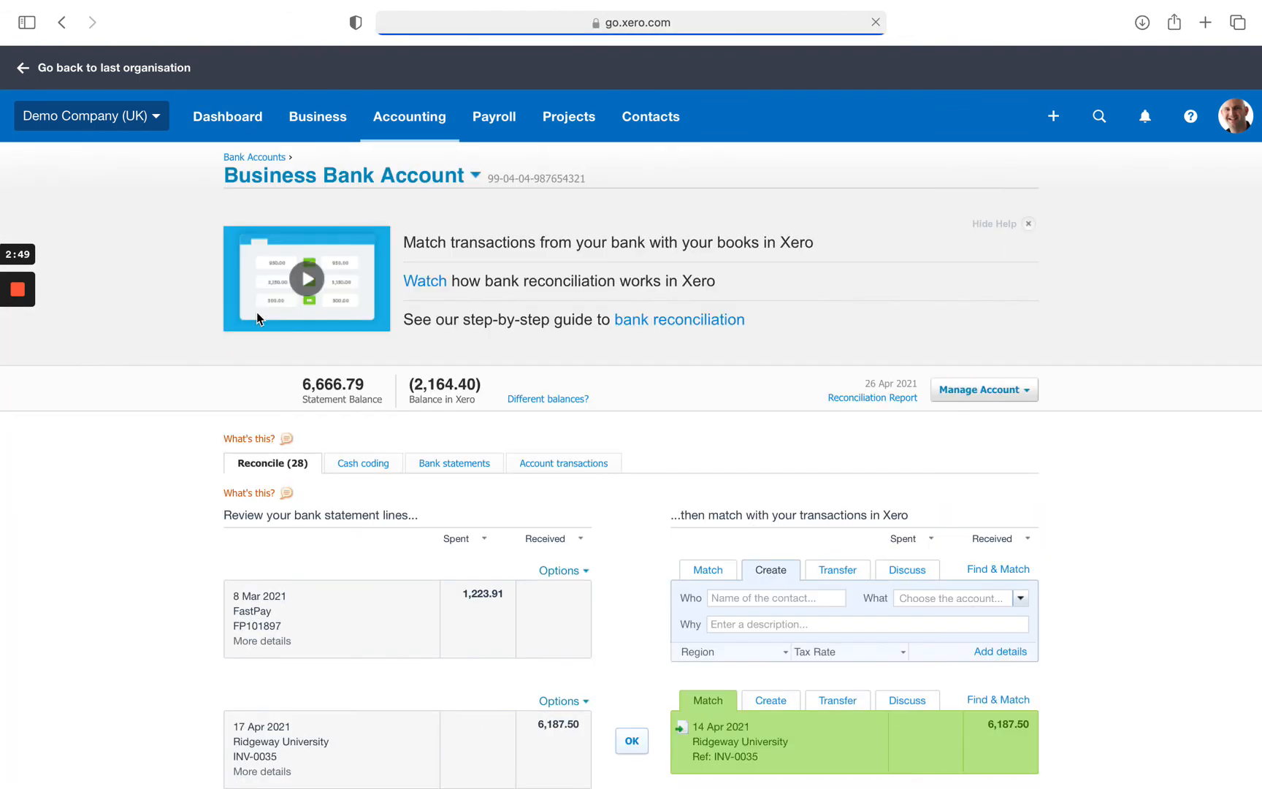
{"action": "scroll", "scroll_direction": "down", "scroll_amount": 3}
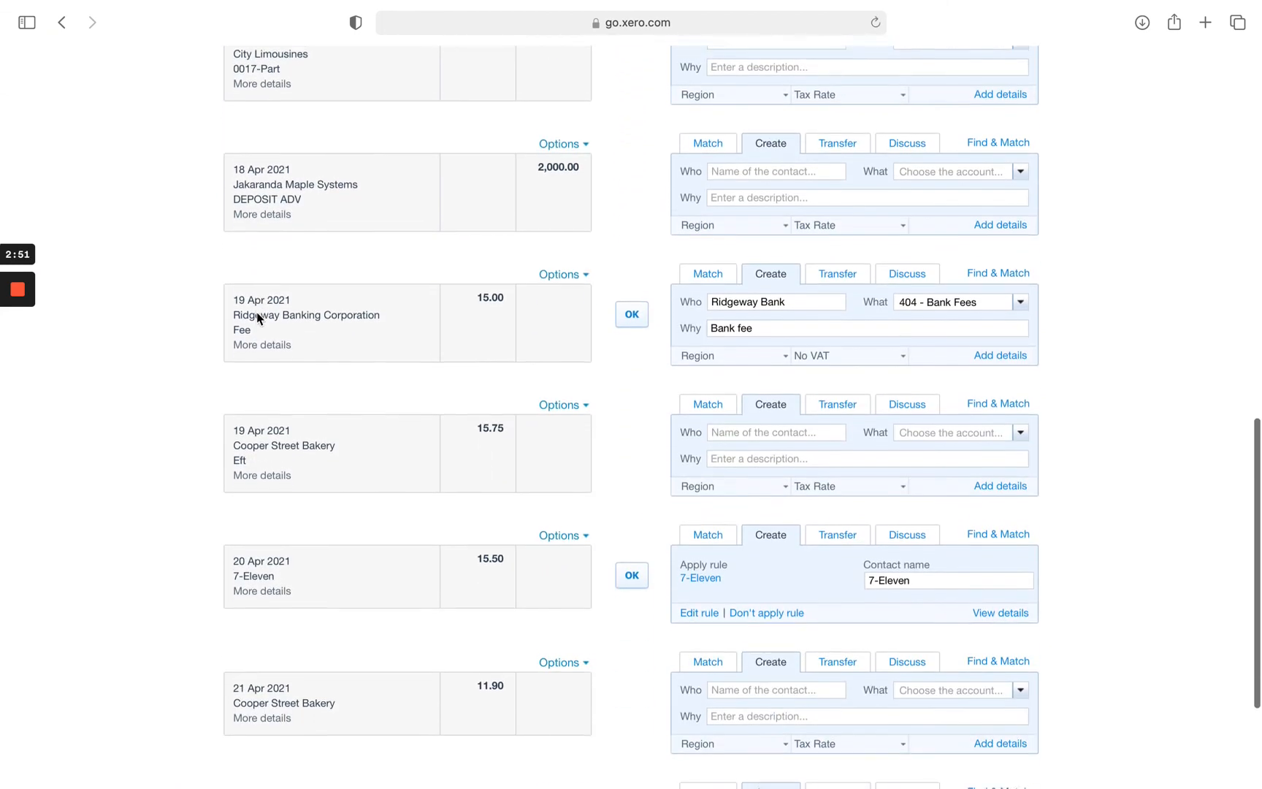
{"action": "scroll", "scroll_direction": "down", "scroll_amount": 3}
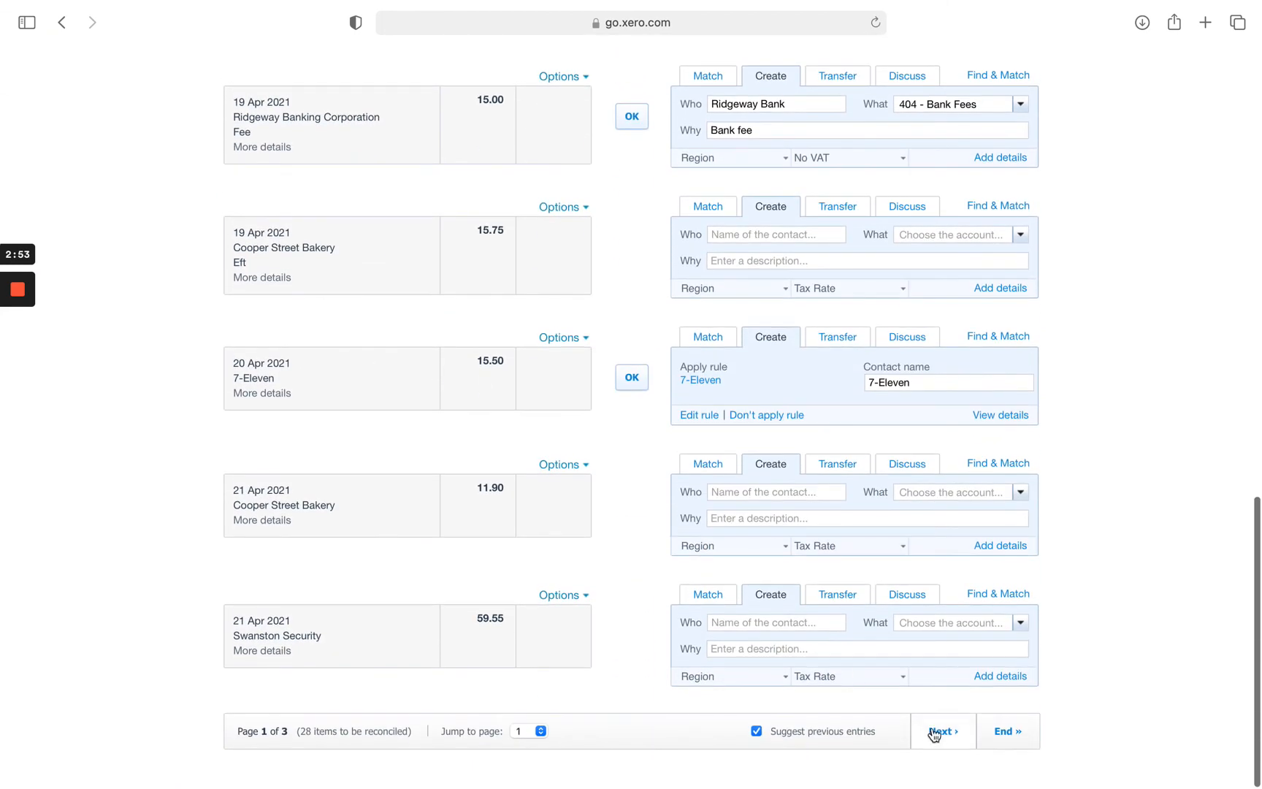
{"action": "left_click", "coordinate": [938, 731]}
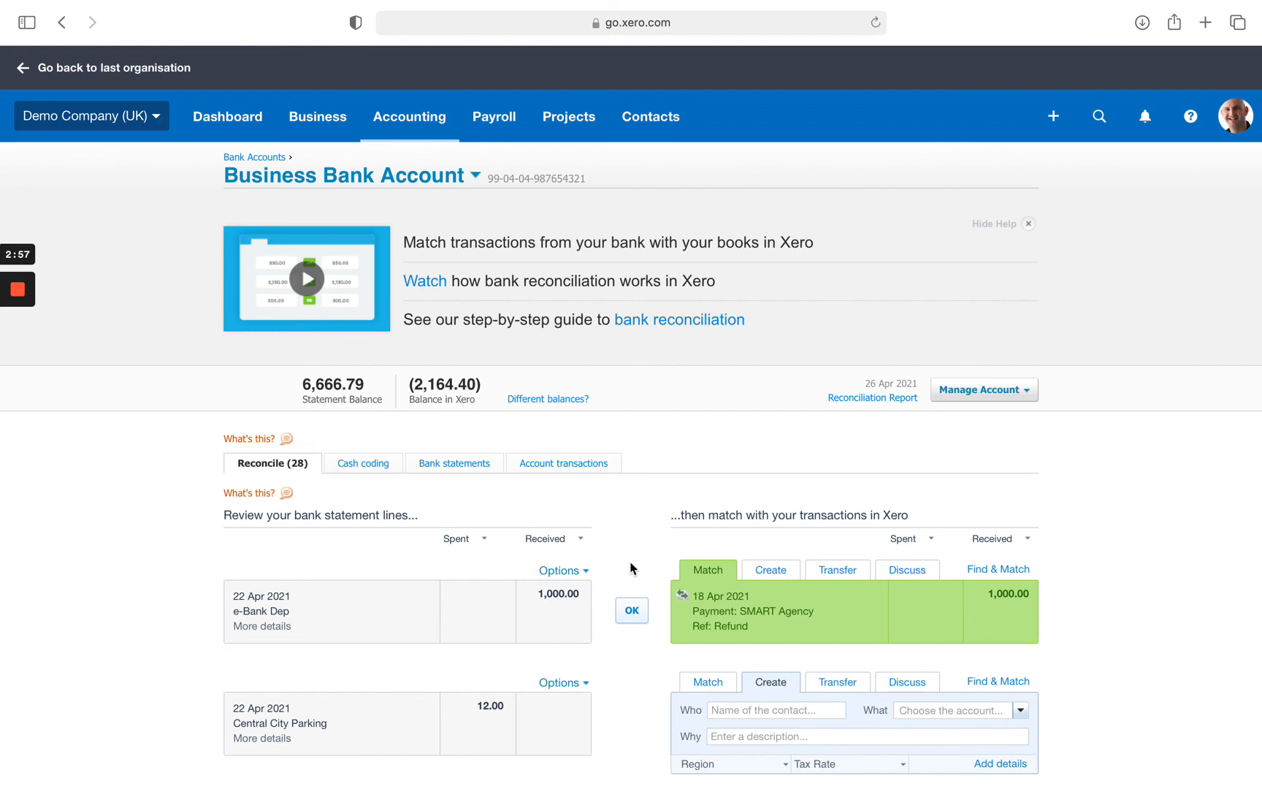
{"action": "left_click", "coordinate": [631, 610]}
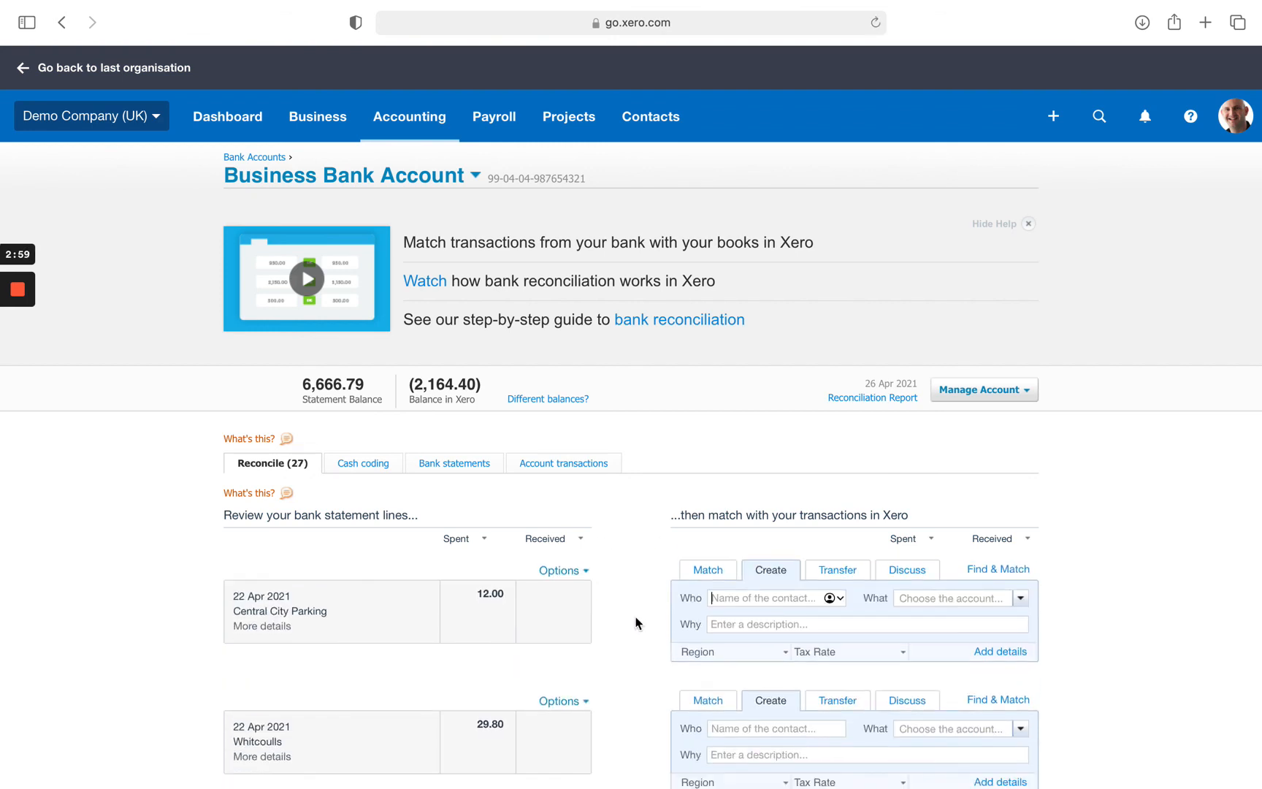
{"action": "mouse_move", "coordinate": [18, 289]}
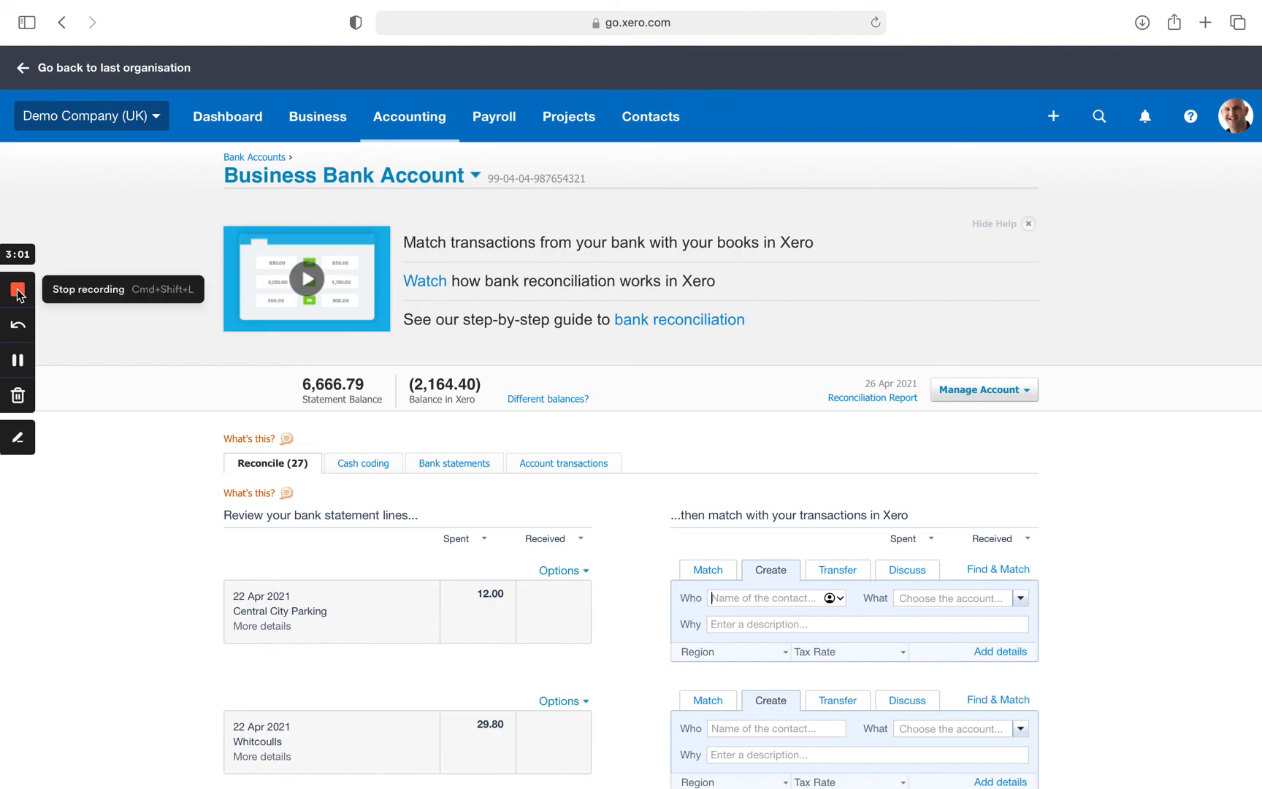